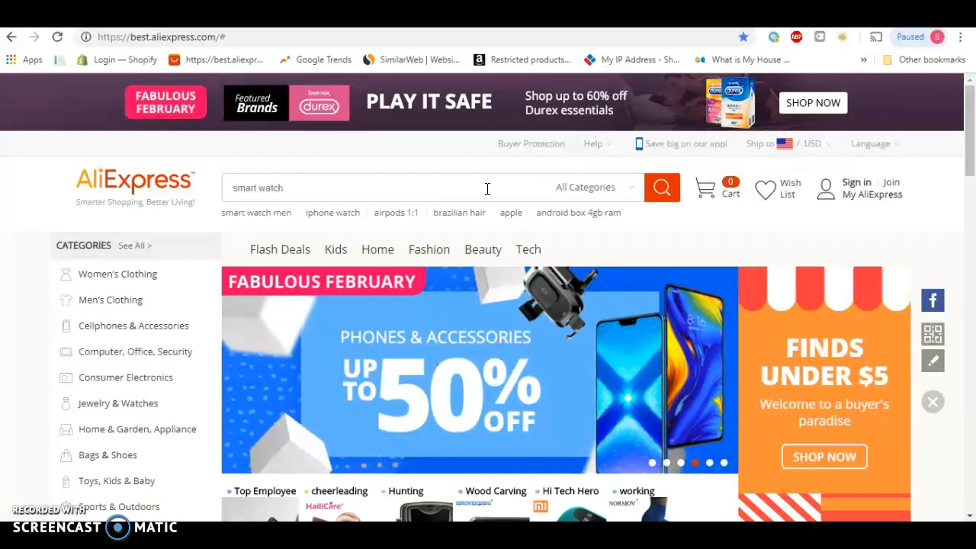
- Search AliExpress for 'nfl hats' (0 results) and dismiss the Swagbucks cash back popup
type("nfl hats")
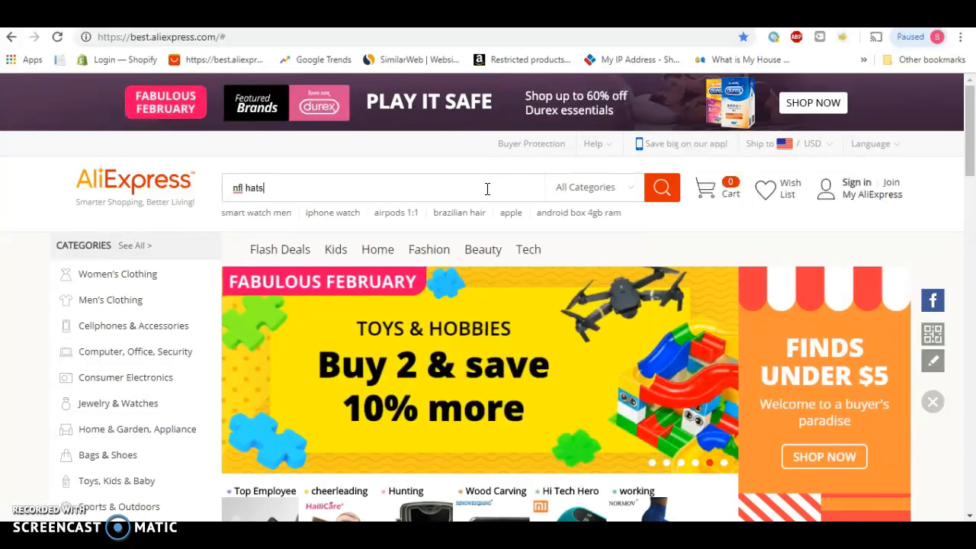
left_click(662, 187)
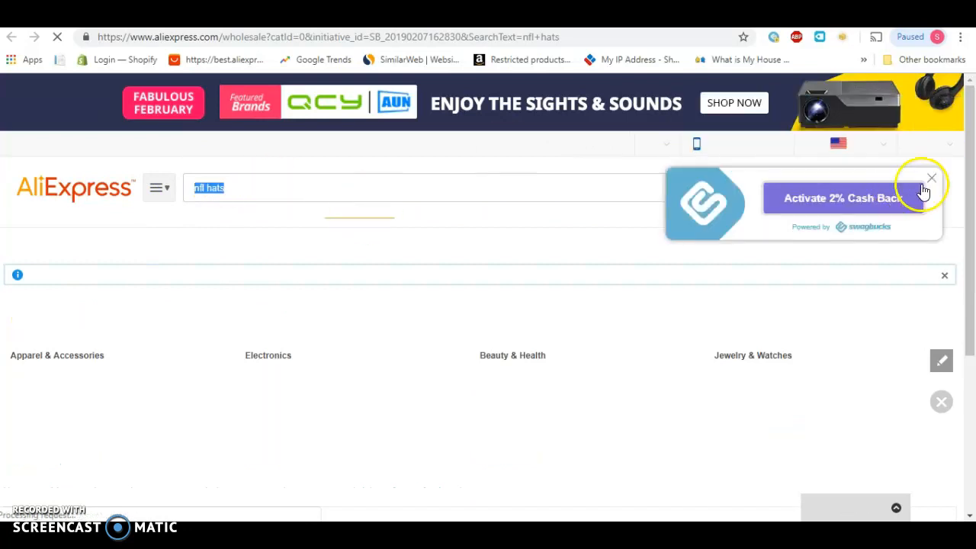
left_click(929, 178)
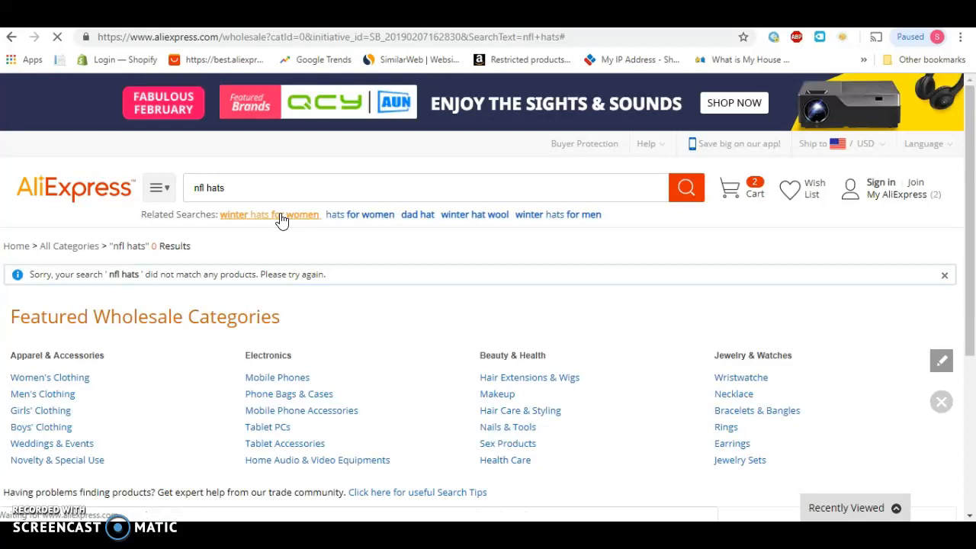
- Follow the 'winter hats for women' related search and view the first row of its 99,721 results
left_click(270, 215)
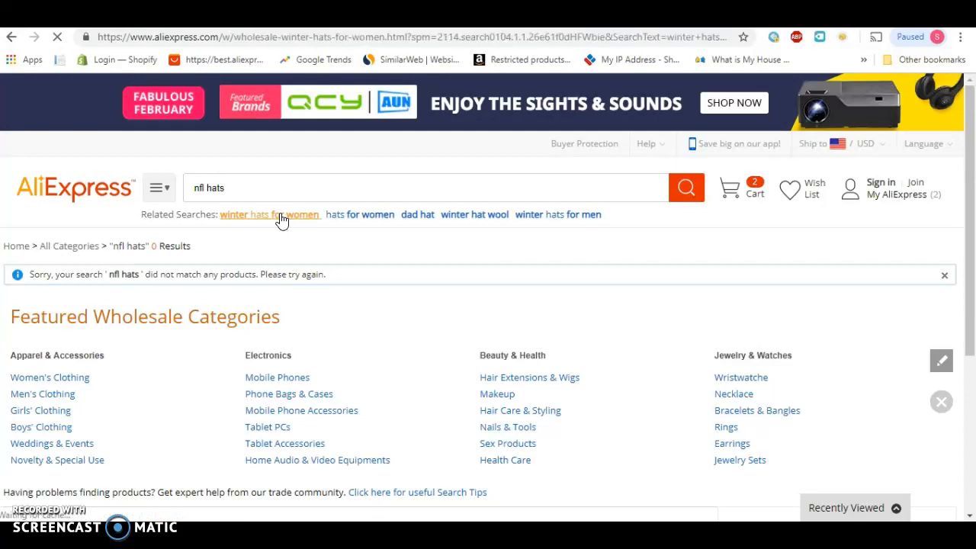
left_click(270, 214)
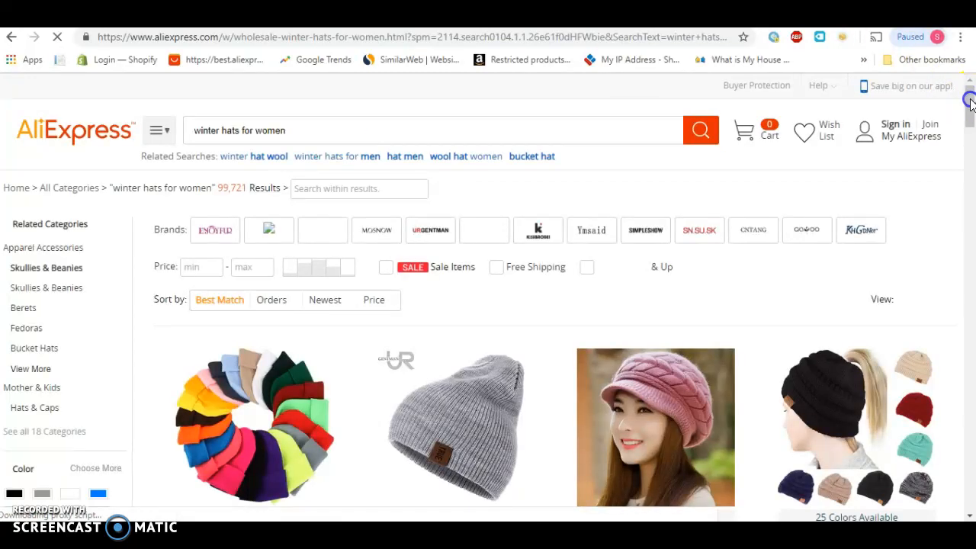
scroll("down", 3)
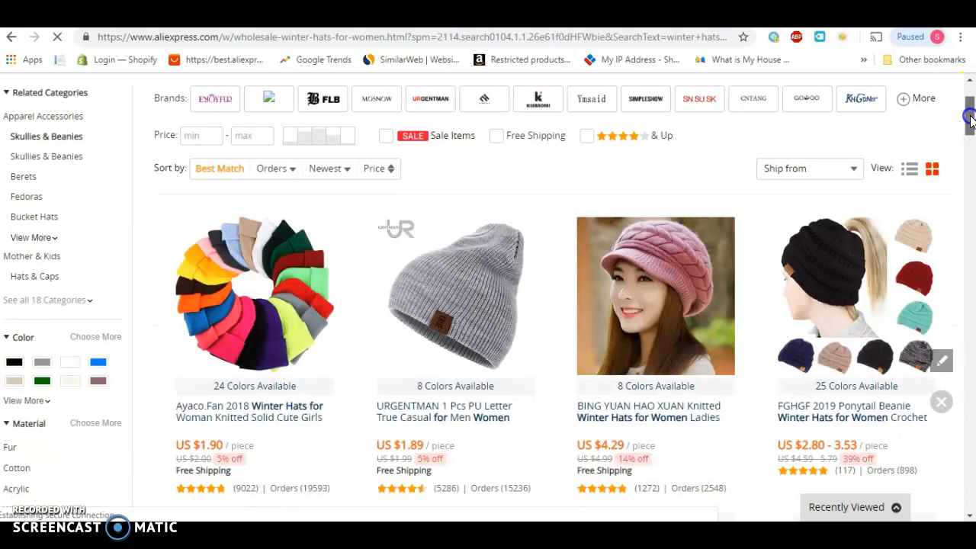
scroll("down", 3)
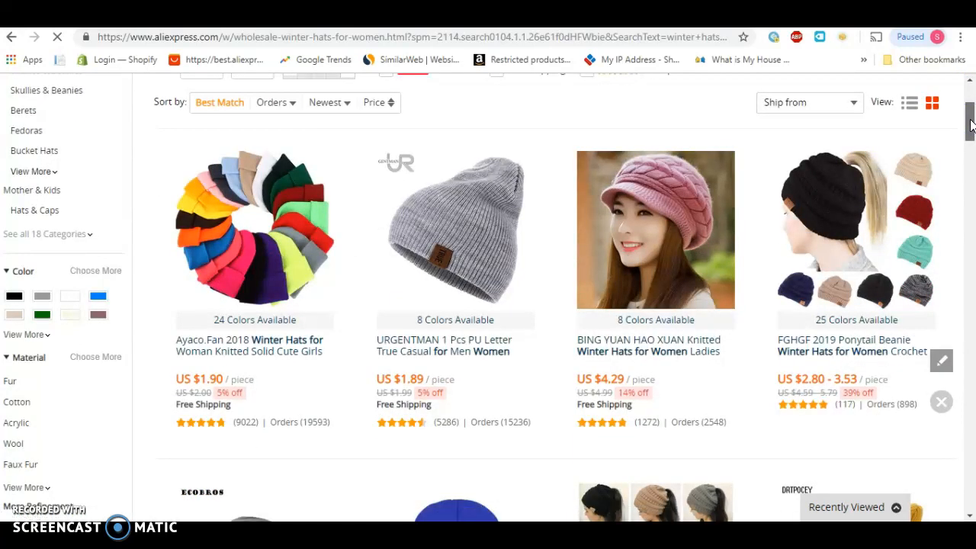
mouse_move(248, 190)
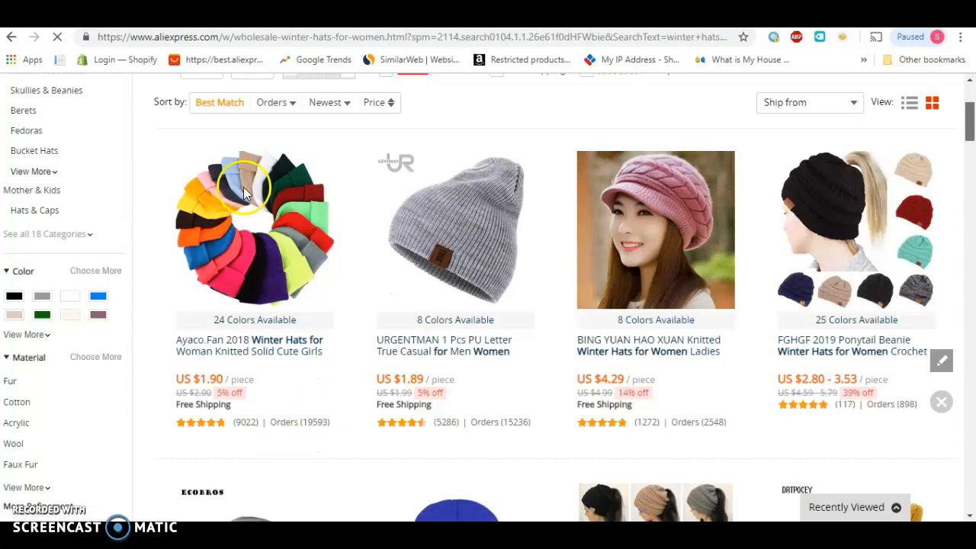
mouse_move(197, 354)
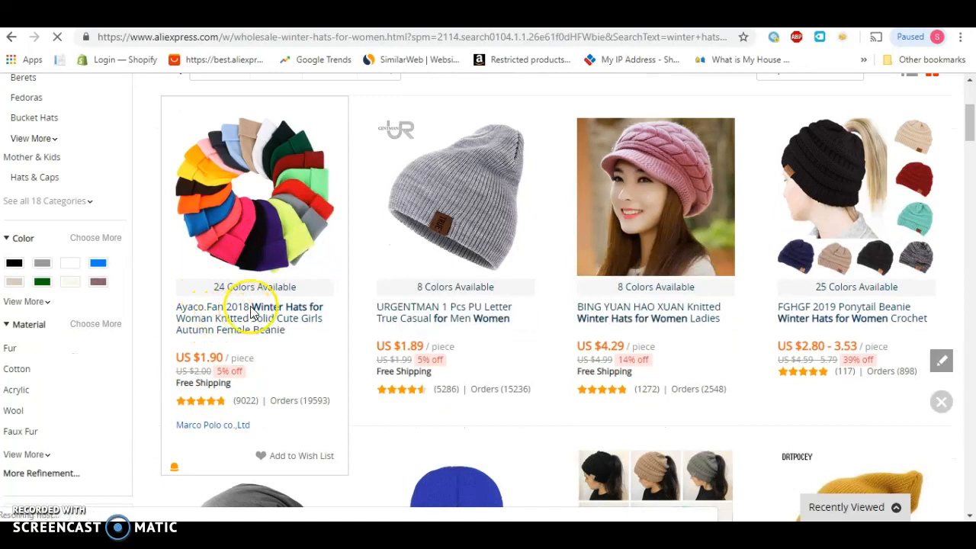
mouse_move(292, 412)
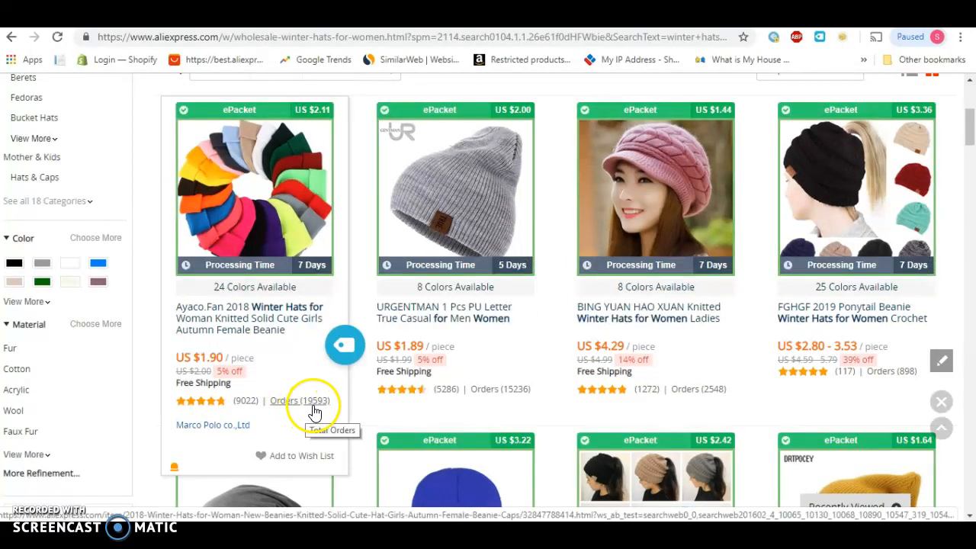
mouse_move(324, 410)
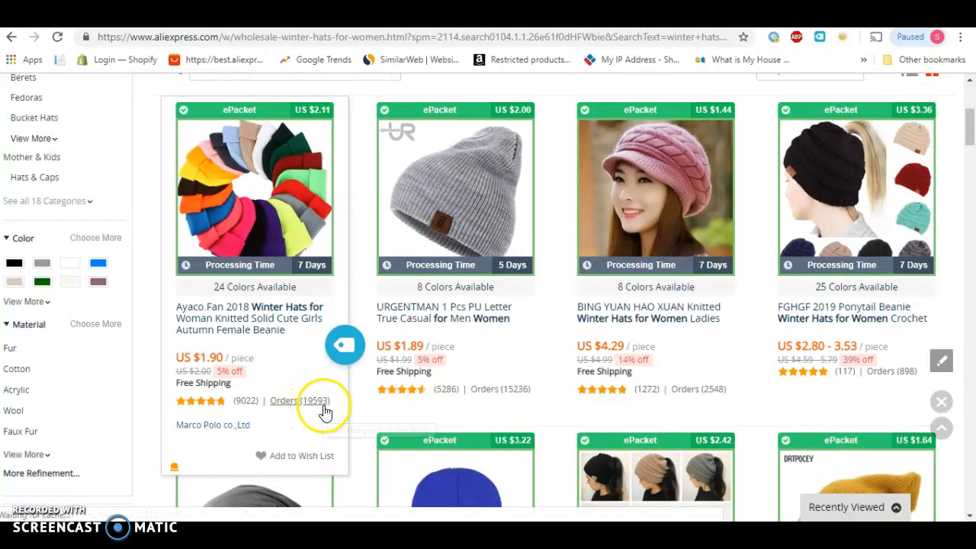
mouse_move(311, 220)
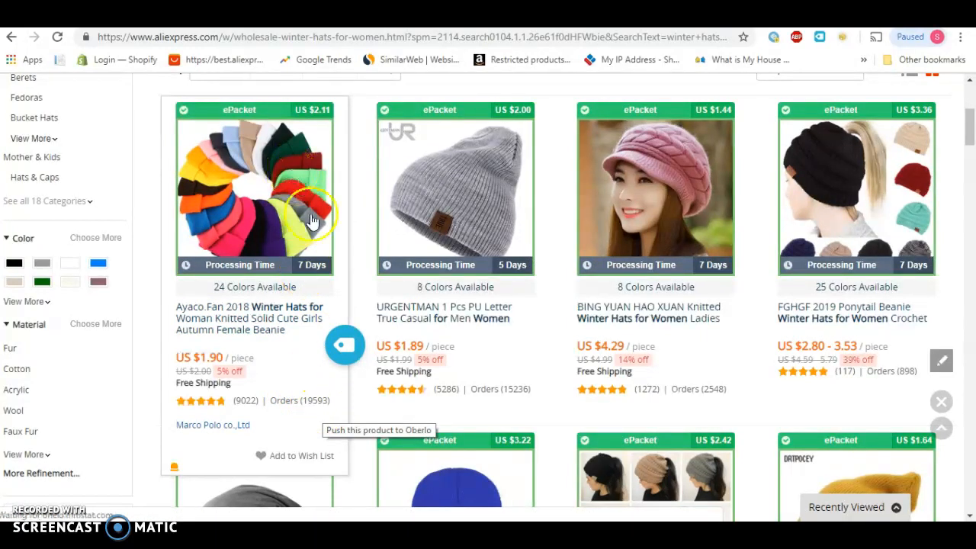
mouse_move(295, 185)
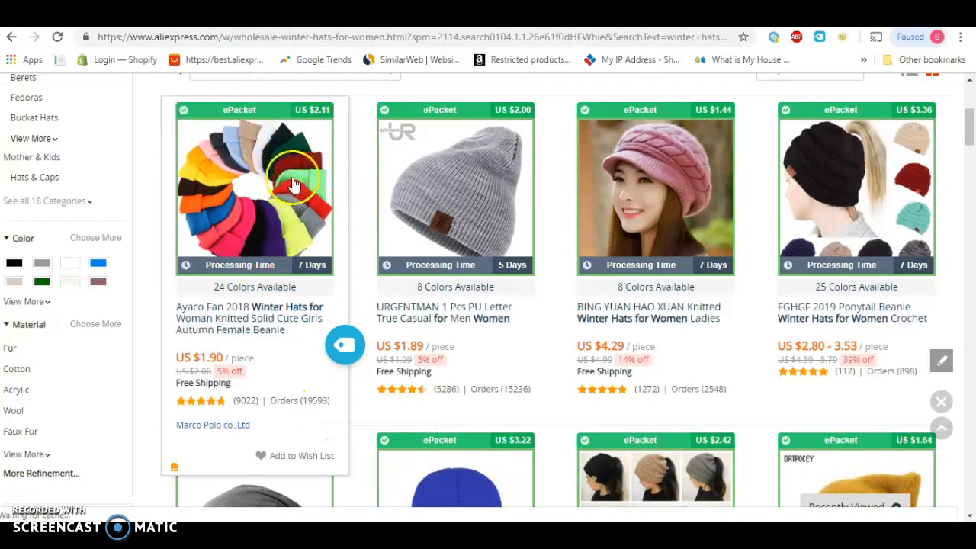
mouse_move(286, 297)
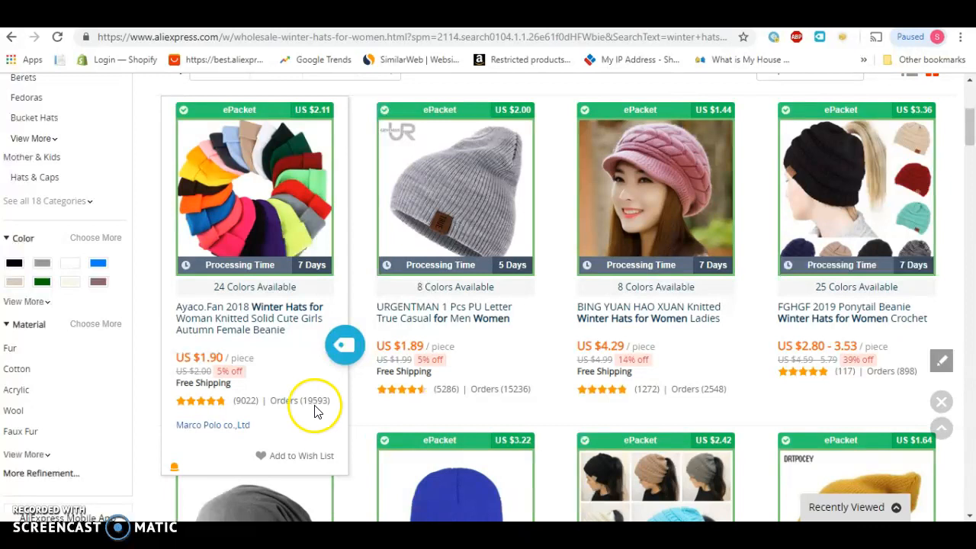
mouse_move(316, 405)
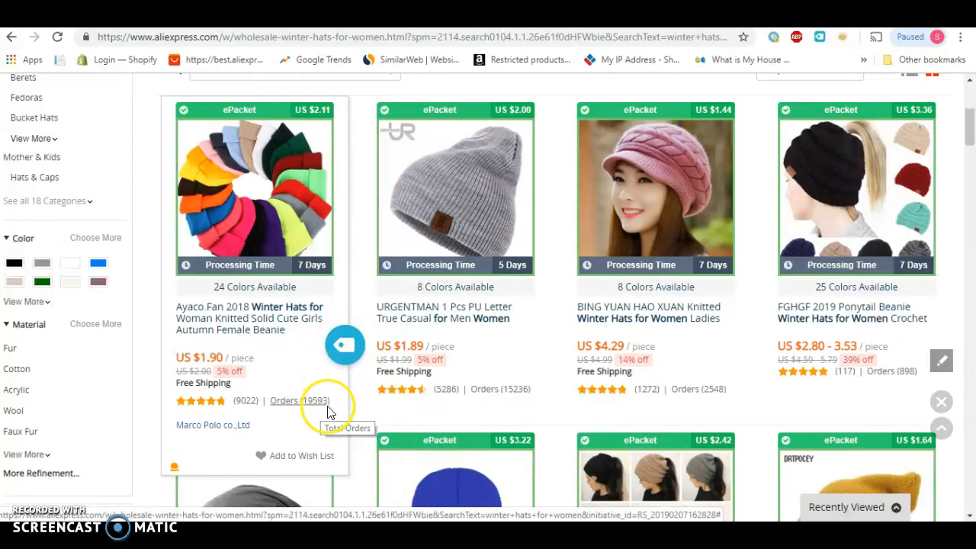
mouse_move(969, 117)
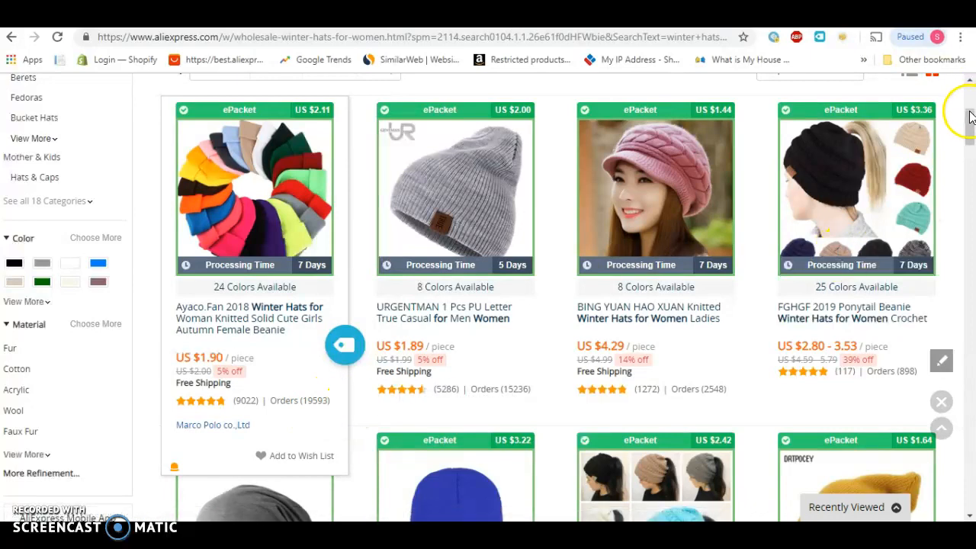
scroll("down", 3)
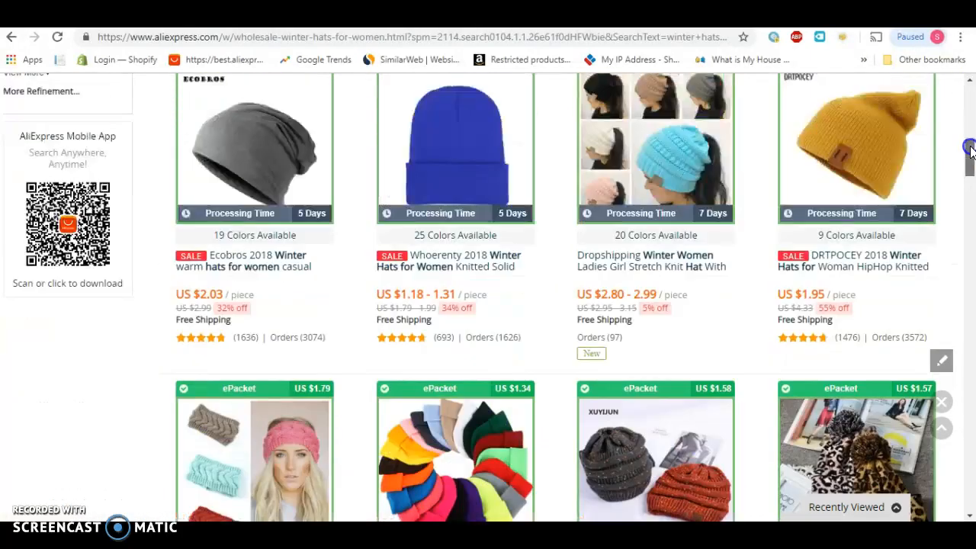
scroll("down", 3)
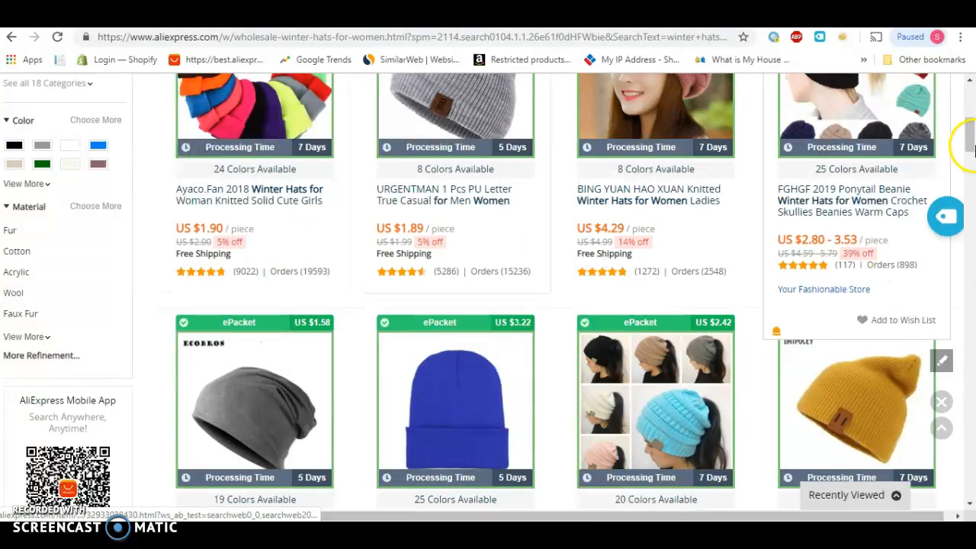
scroll("down", 3)
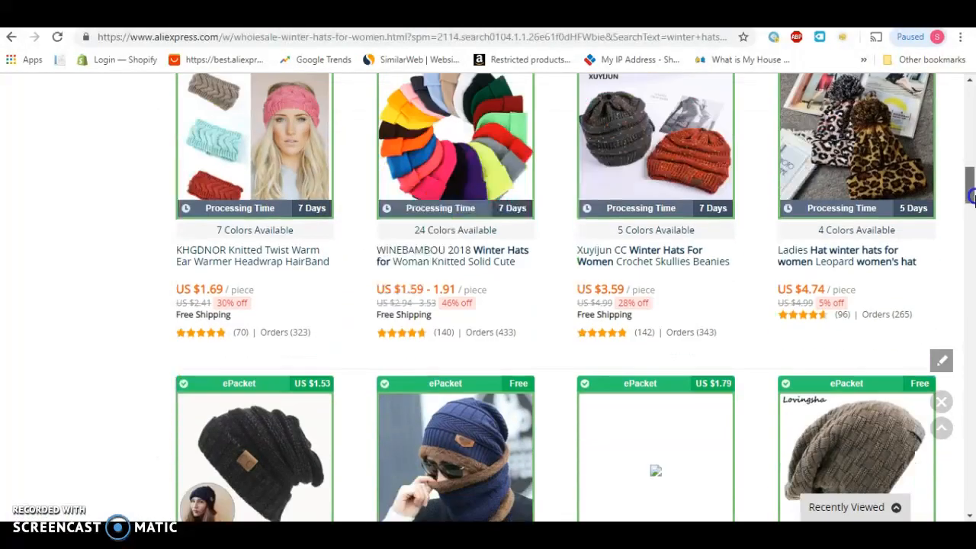
scroll("down", 3)
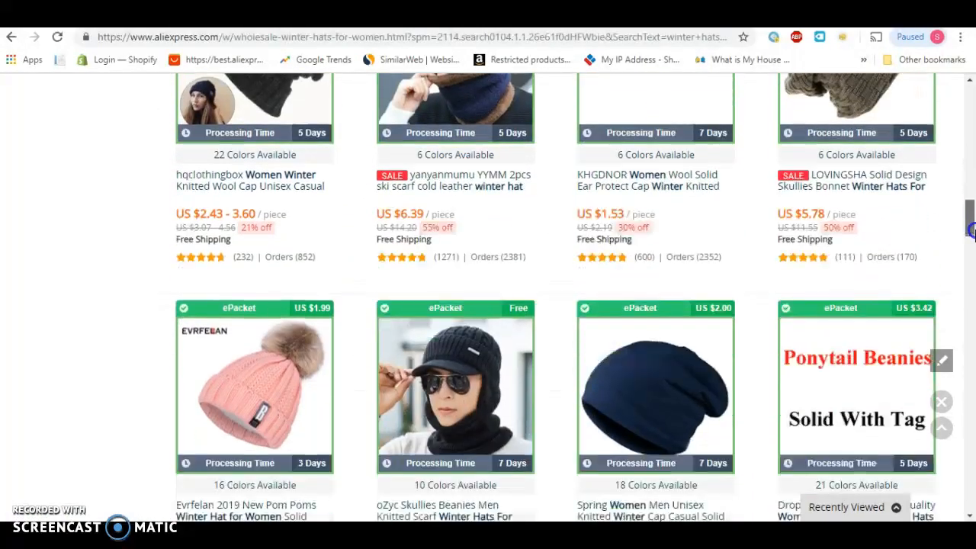
scroll("down", 3)
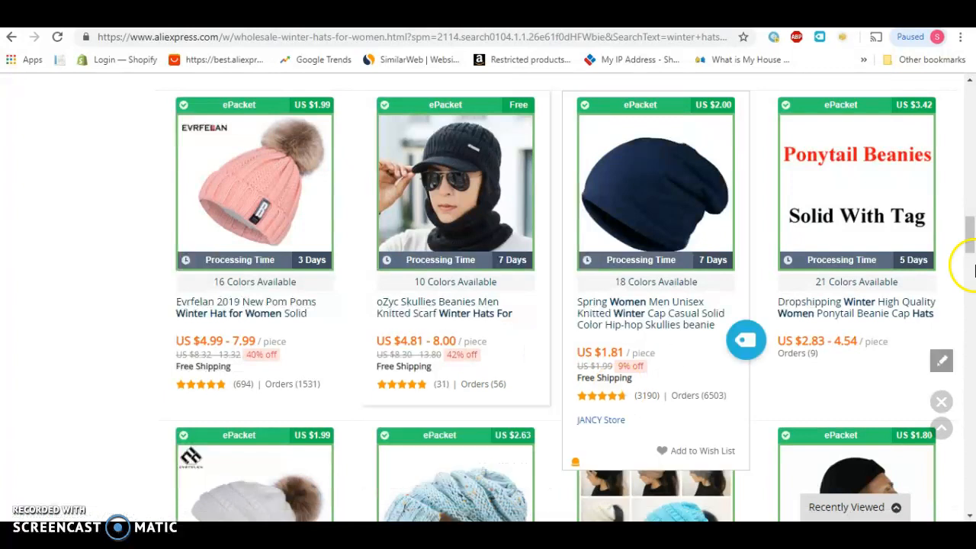
scroll("down", 3)
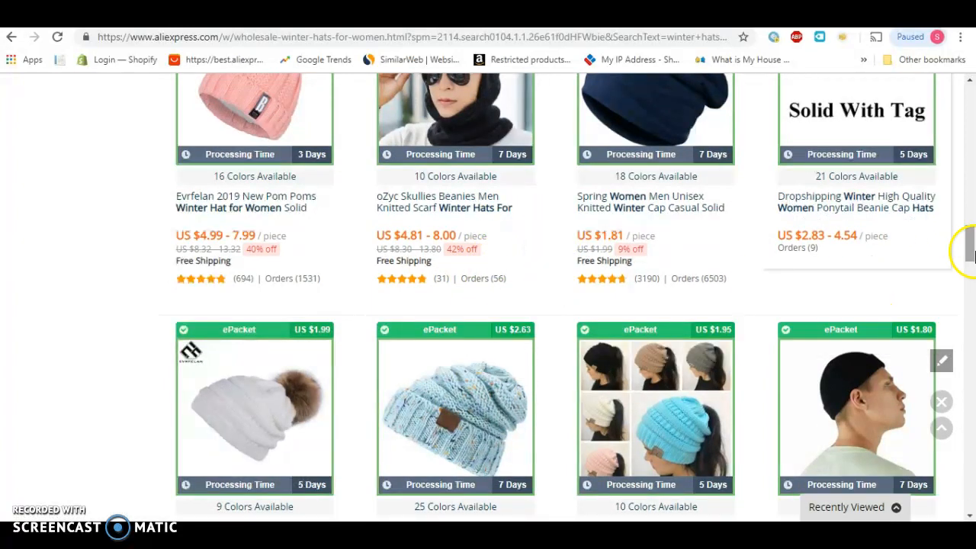
scroll("down", 3)
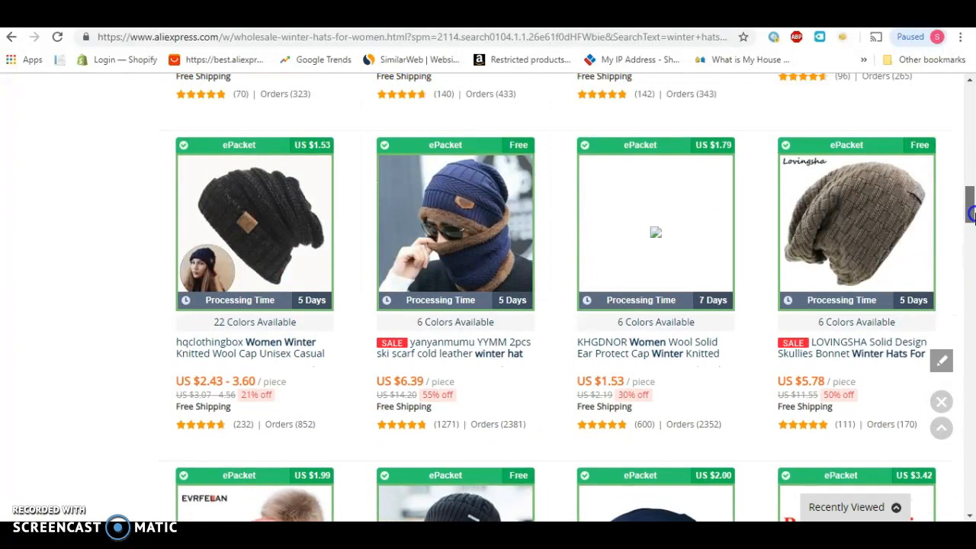
scroll("down", 3)
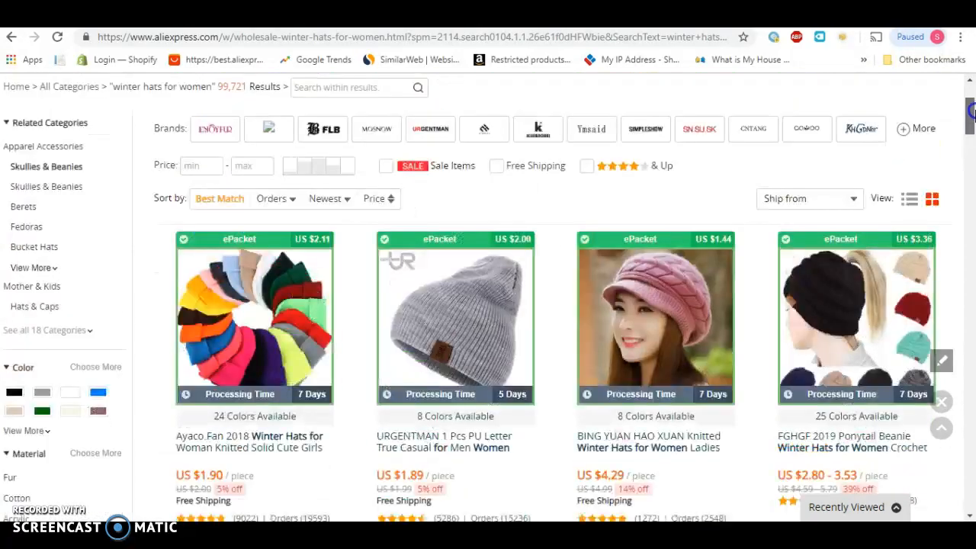
scroll("down", 3)
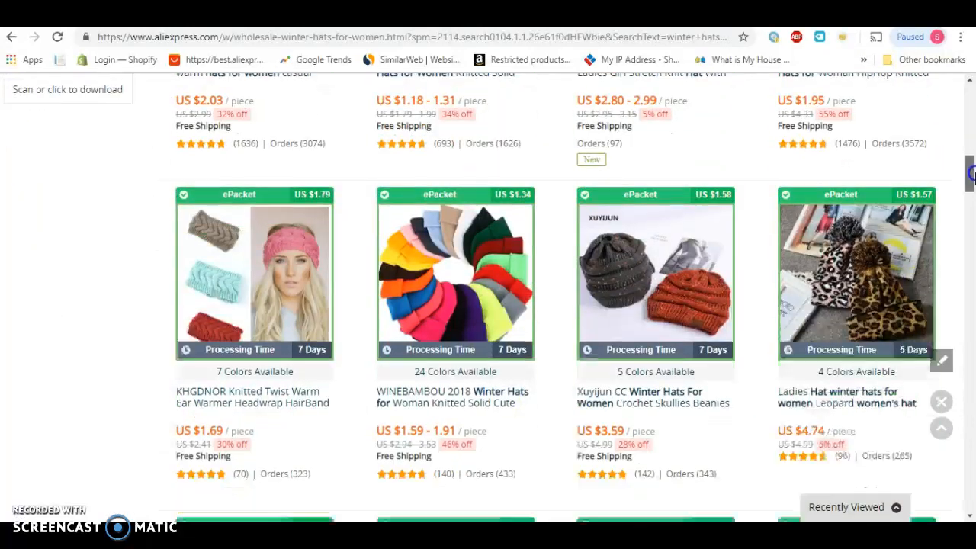
scroll("down", 3)
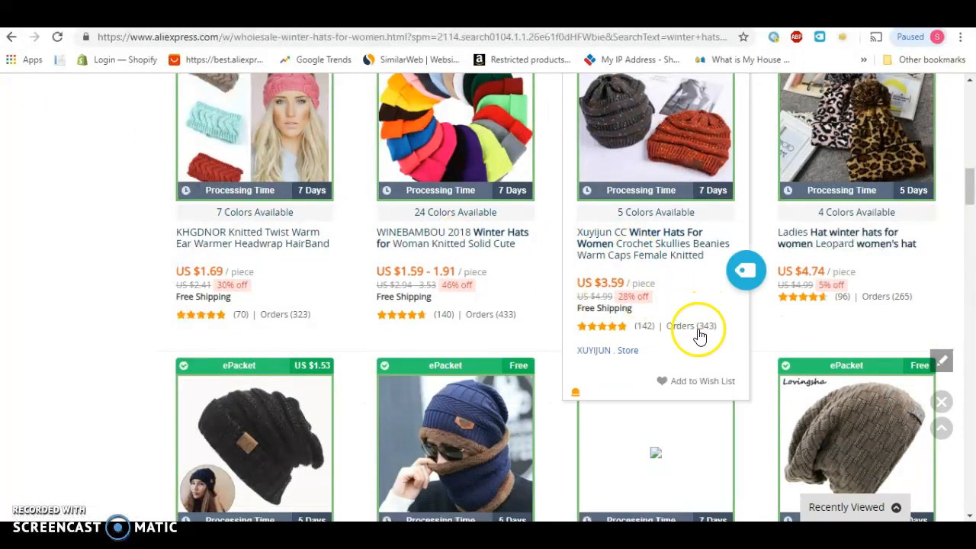
mouse_move(501, 320)
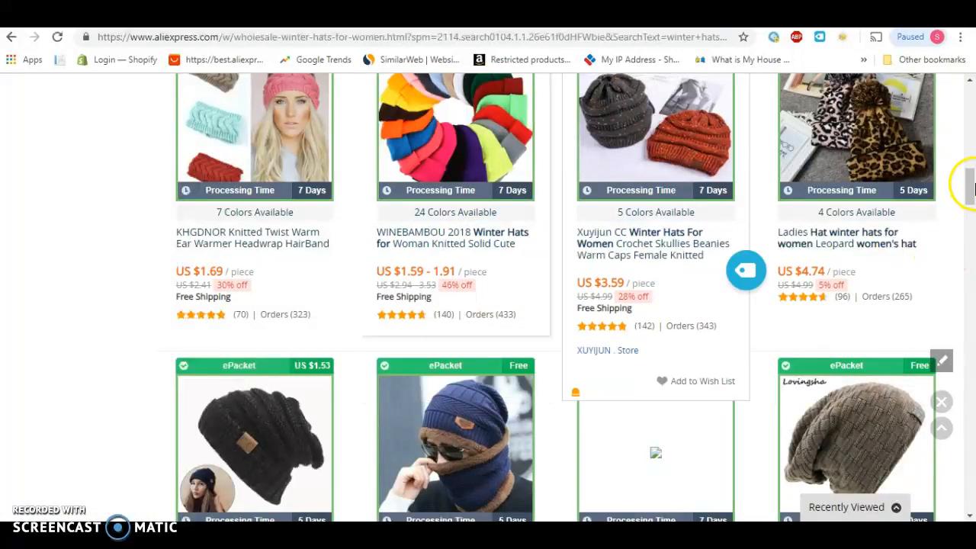
scroll("down", 3)
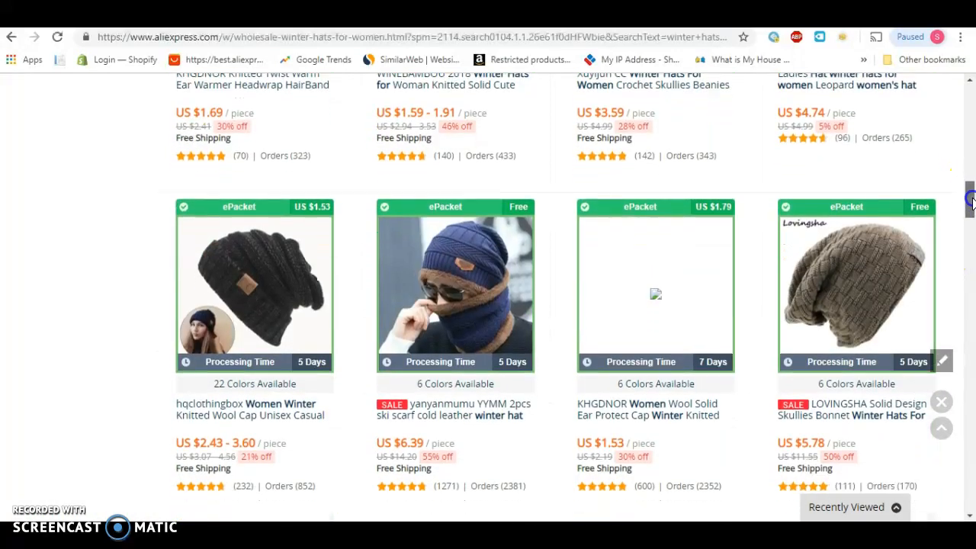
scroll("down", 3)
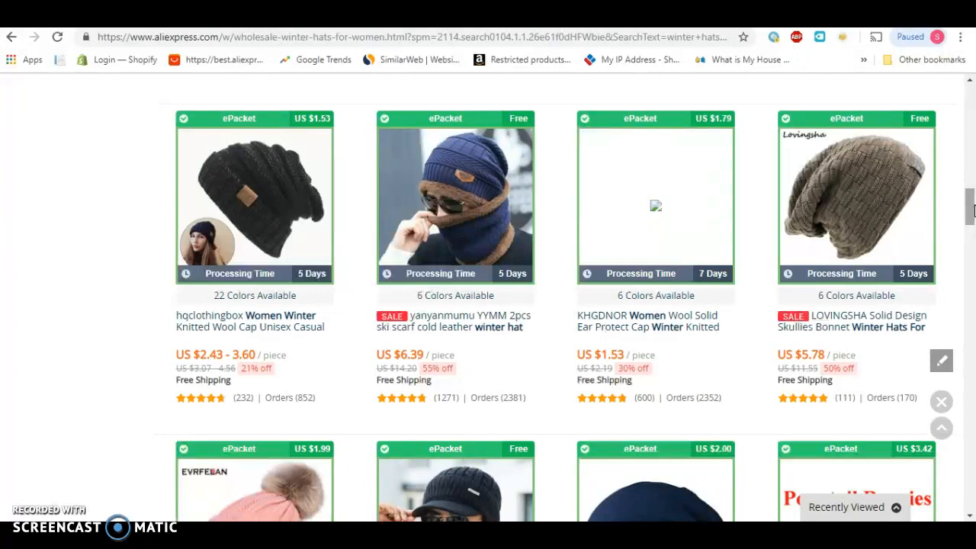
scroll("down", 3)
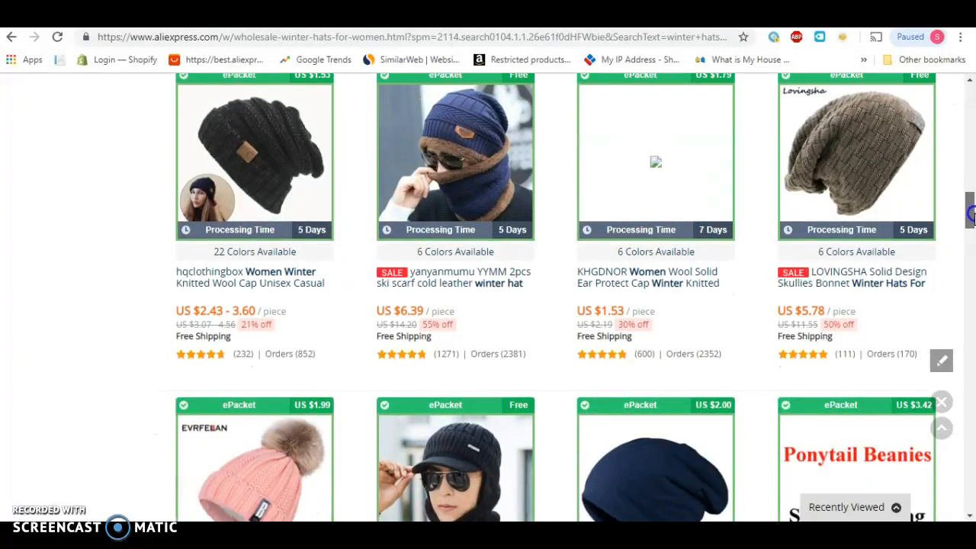
scroll("down", 3)
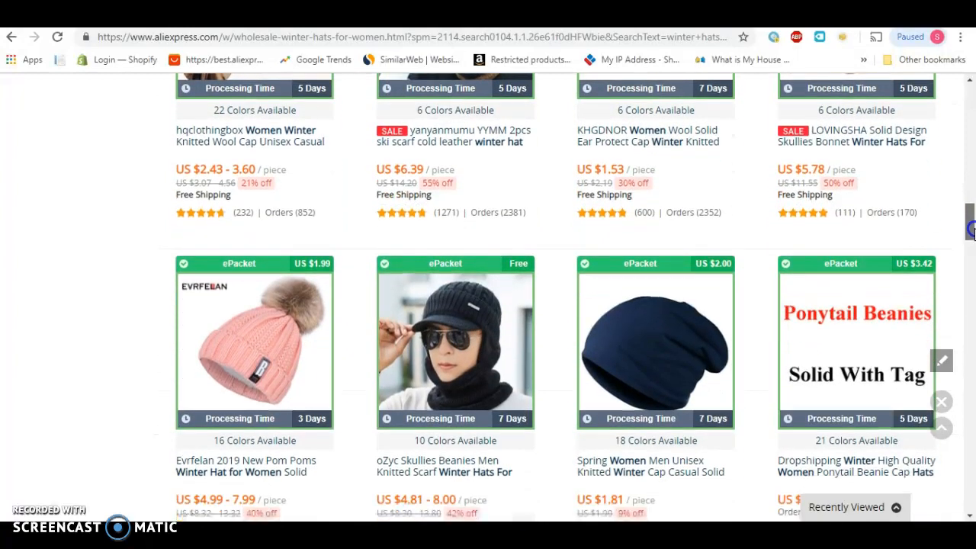
scroll("down", 3)
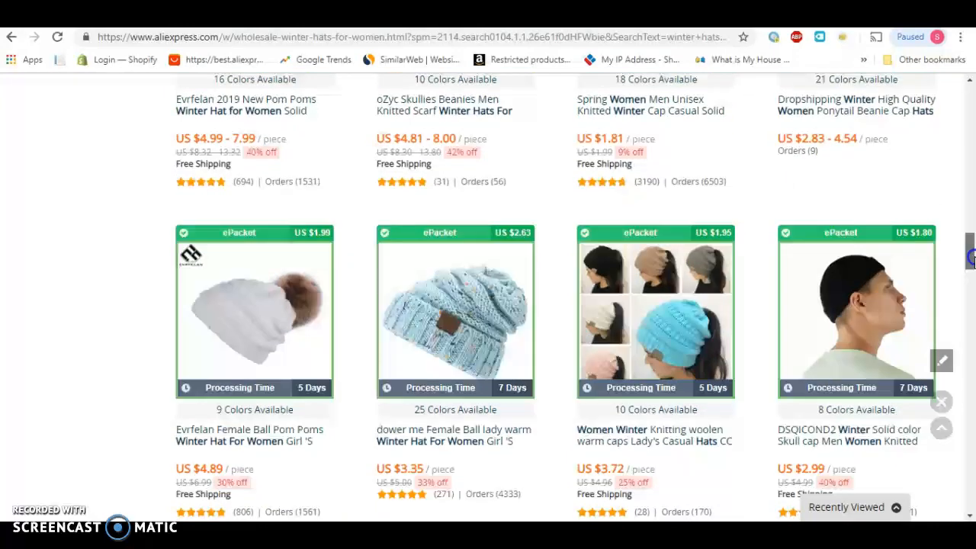
scroll("down", 3)
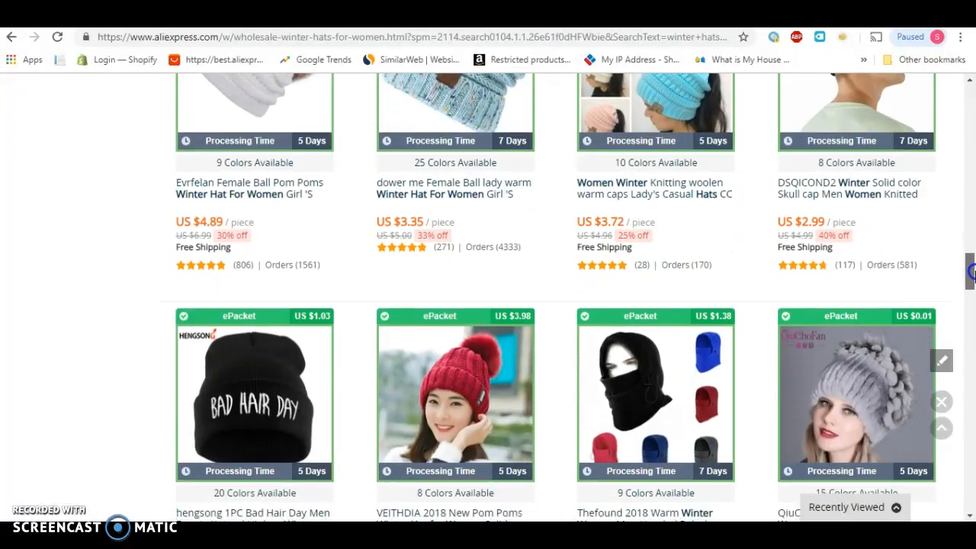
scroll("down", 3)
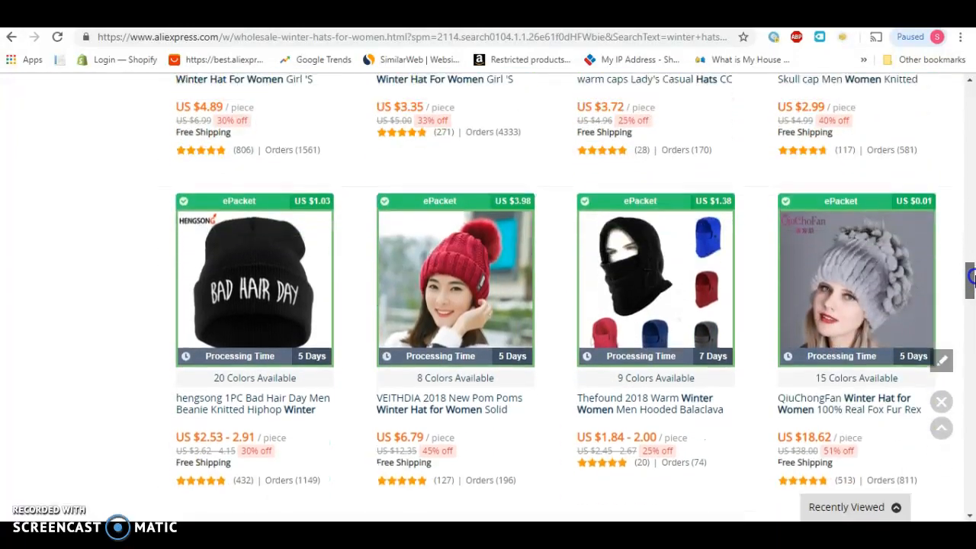
scroll("down", 3)
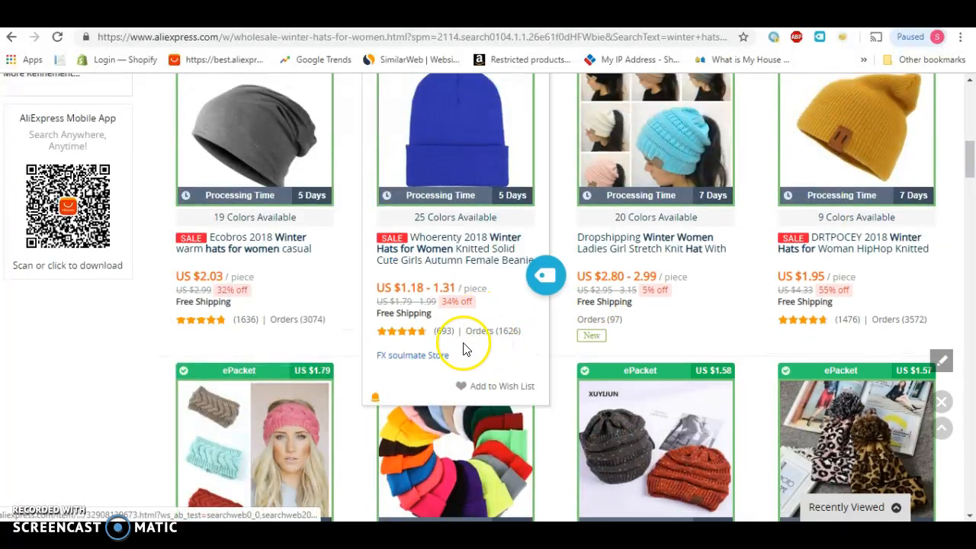
mouse_move(516, 332)
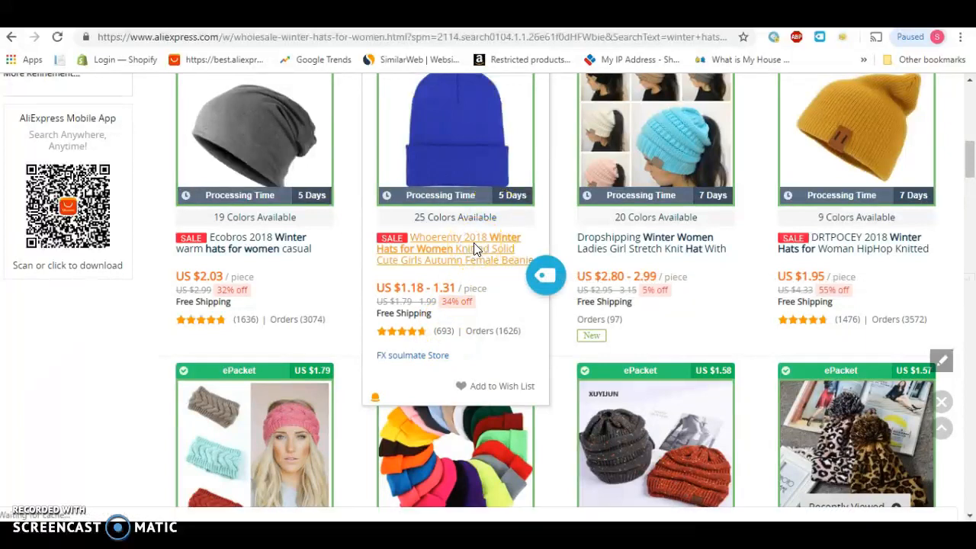
- Open the Whoerenty blue beanie listing and scroll to its free shipping and 53-day delivery estimate
left_click(438, 248)
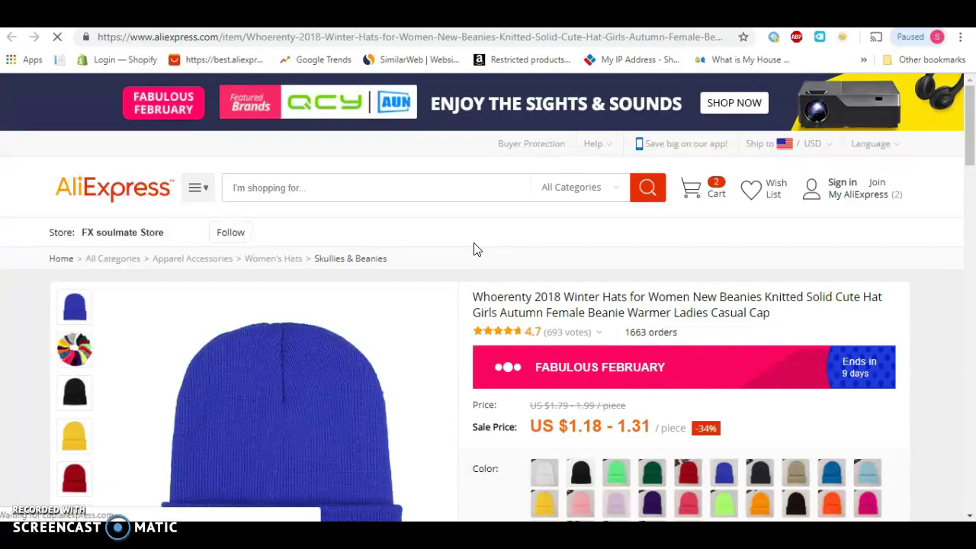
mouse_move(971, 127)
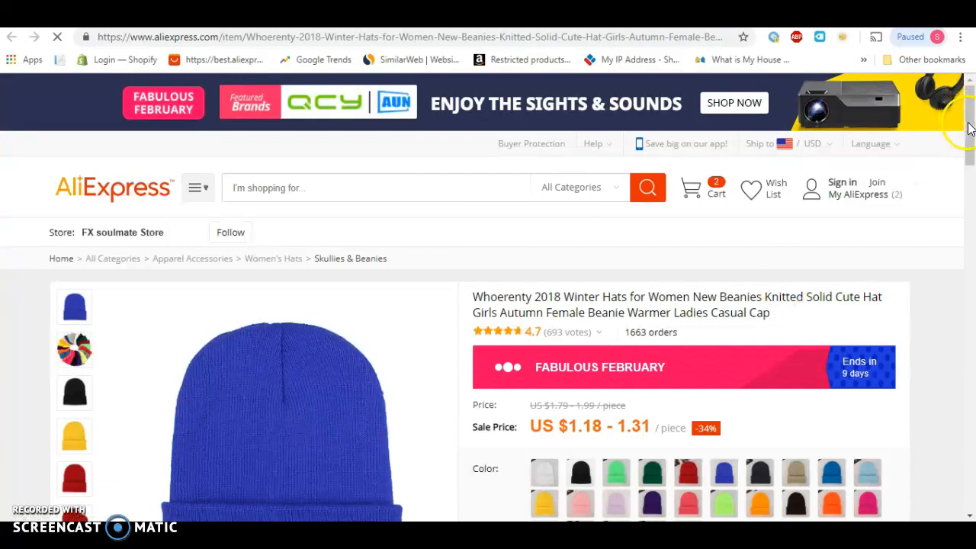
scroll("down", 3)
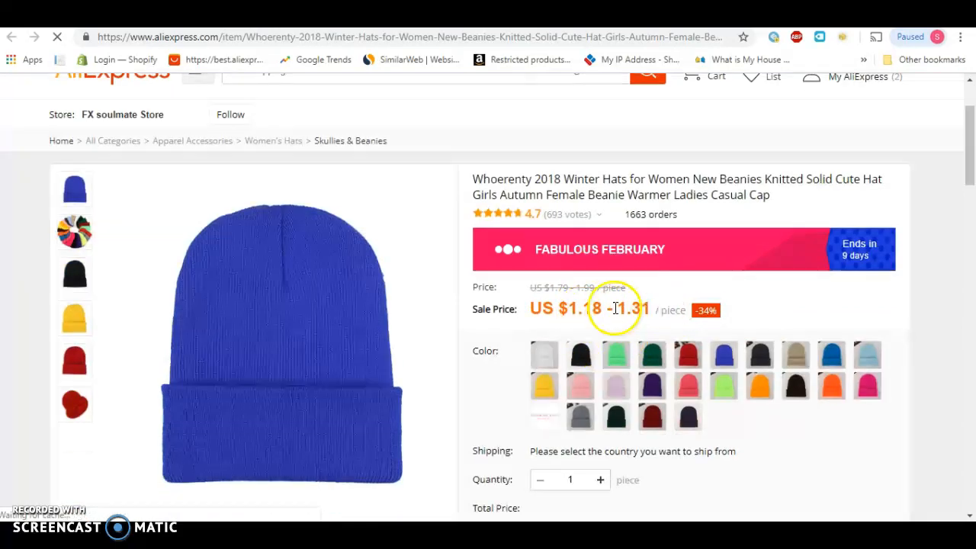
mouse_move(675, 320)
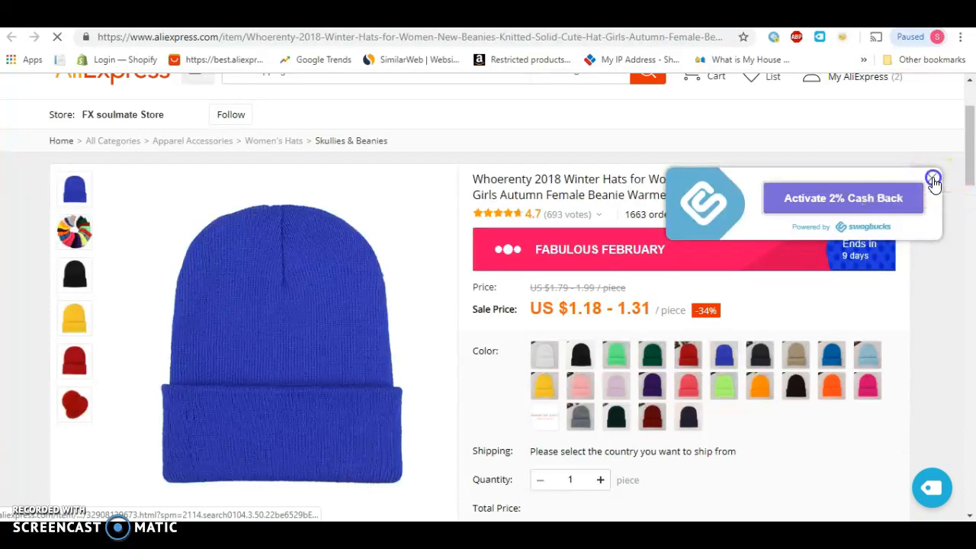
mouse_move(934, 487)
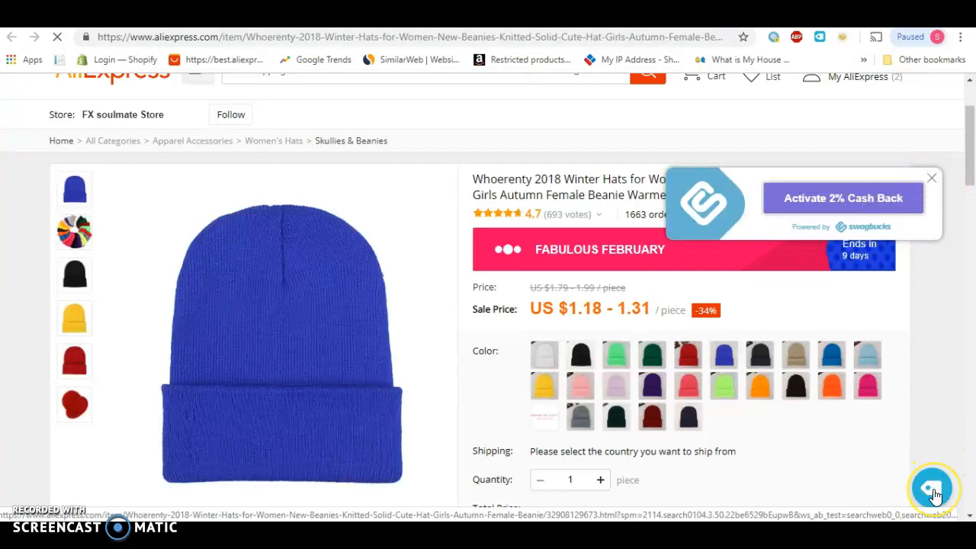
mouse_move(949, 392)
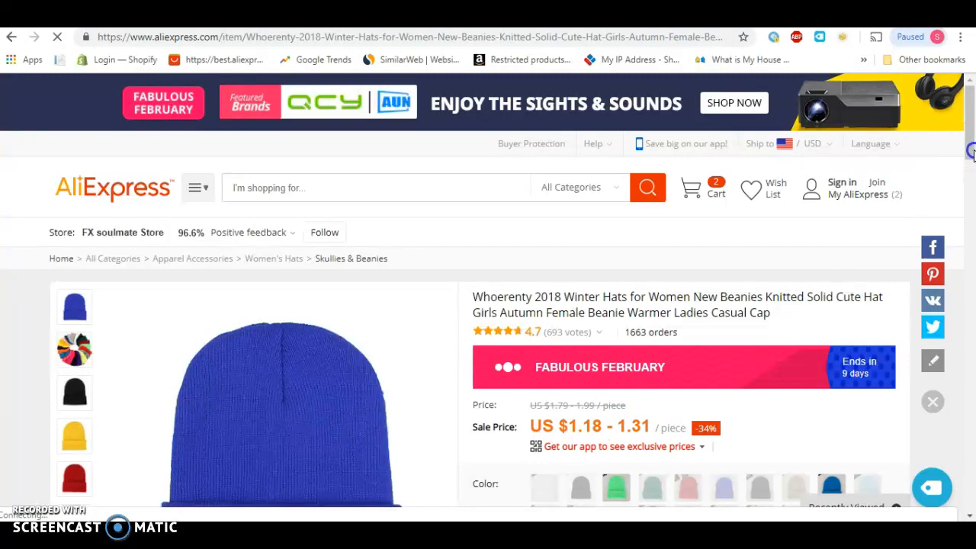
scroll("down", 3)
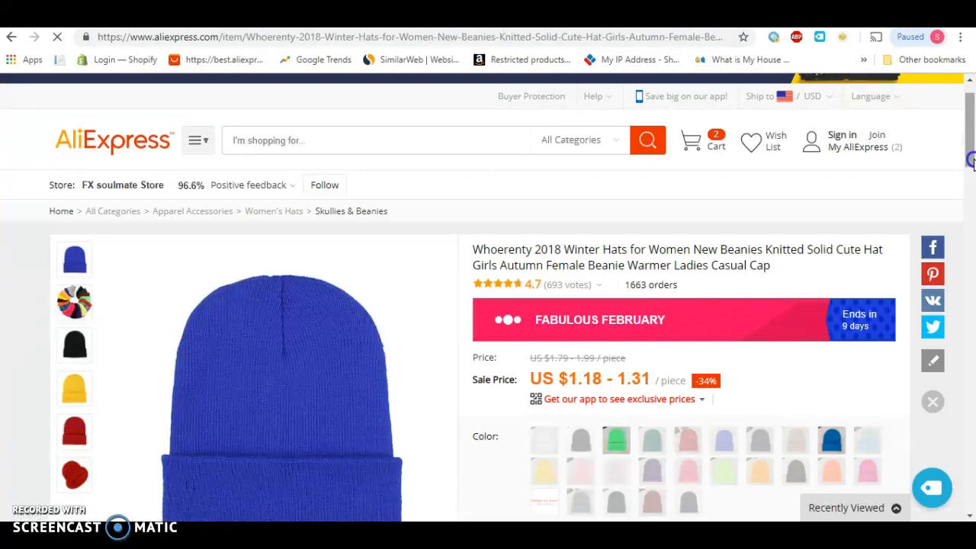
scroll("down", 3)
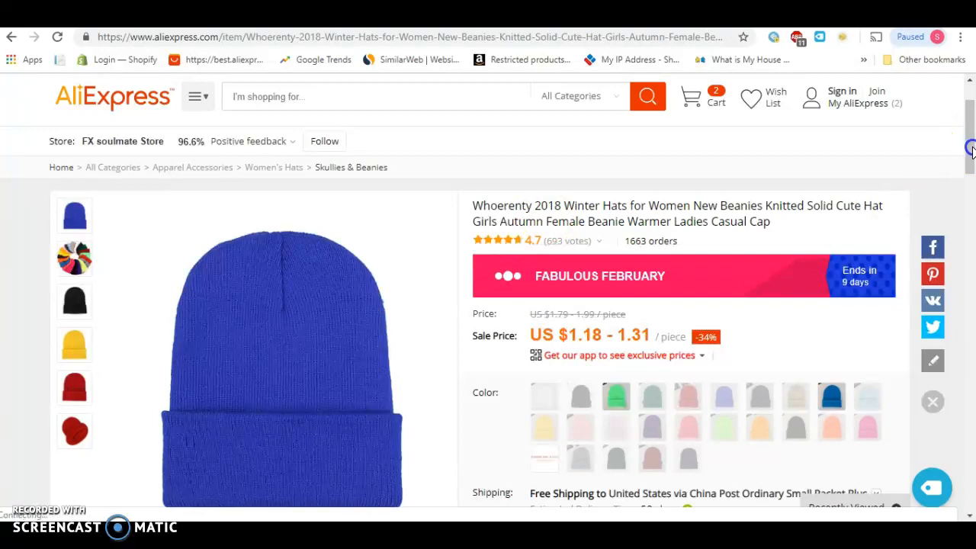
scroll("down", 3)
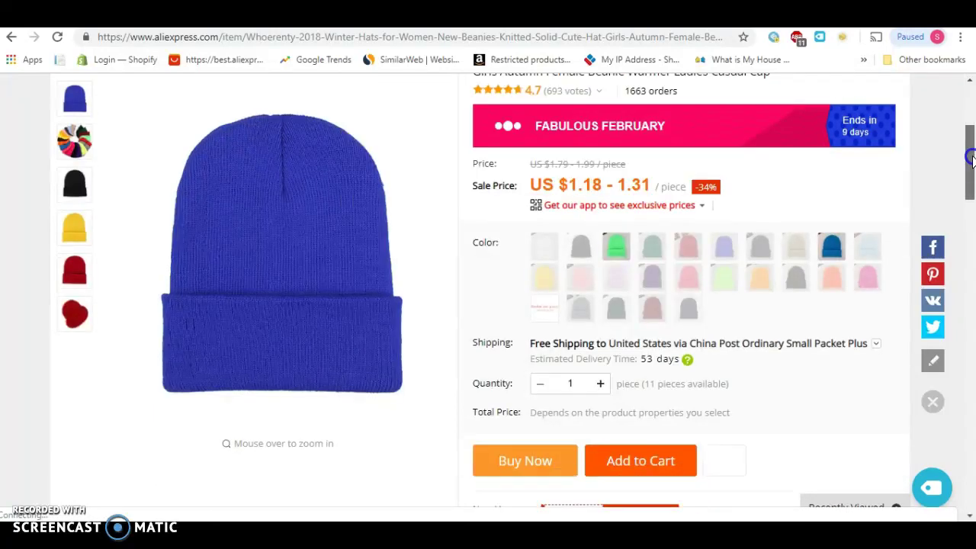
scroll("down", 3)
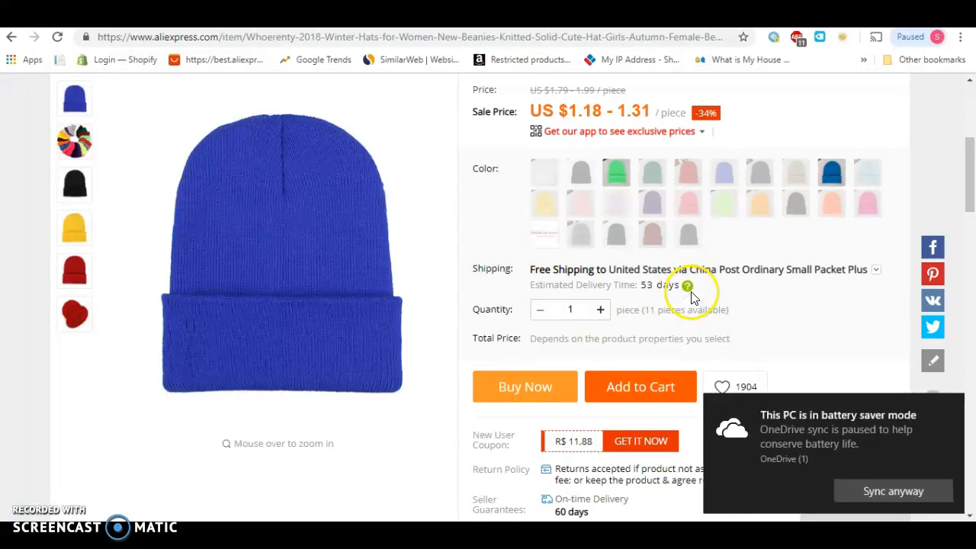
mouse_move(666, 292)
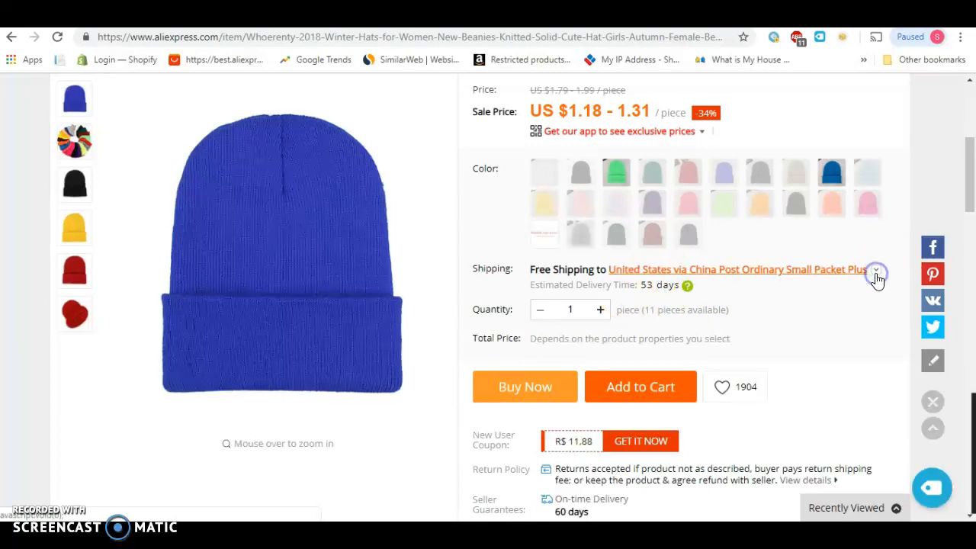
- Compare shipping methods: free China Post at 53 days versus ePacket at 35 days for $3.22
left_click(876, 273)
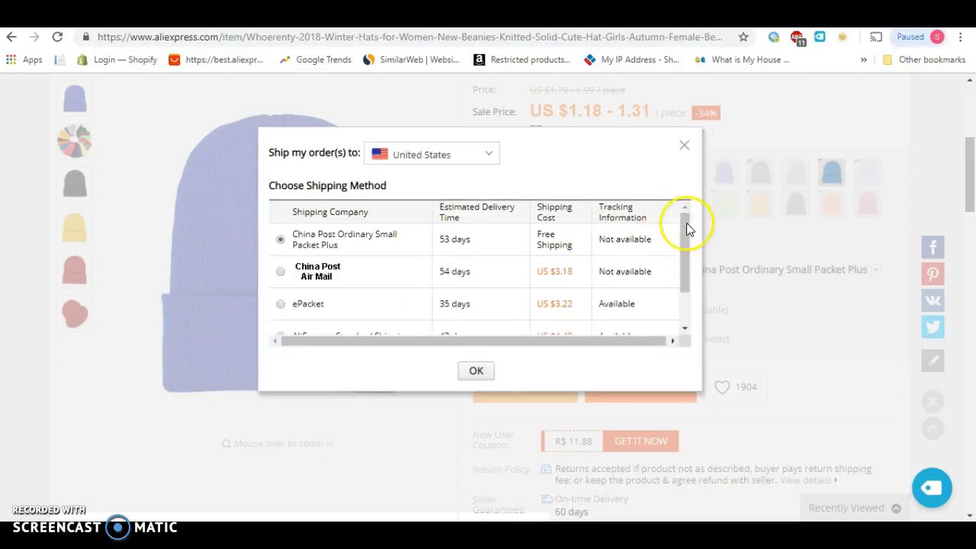
scroll("down", 3)
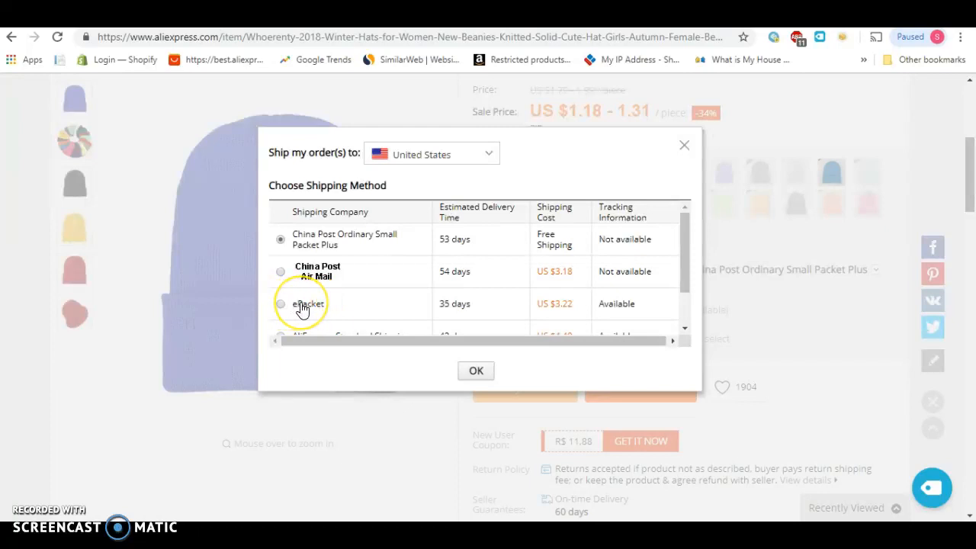
mouse_move(340, 307)
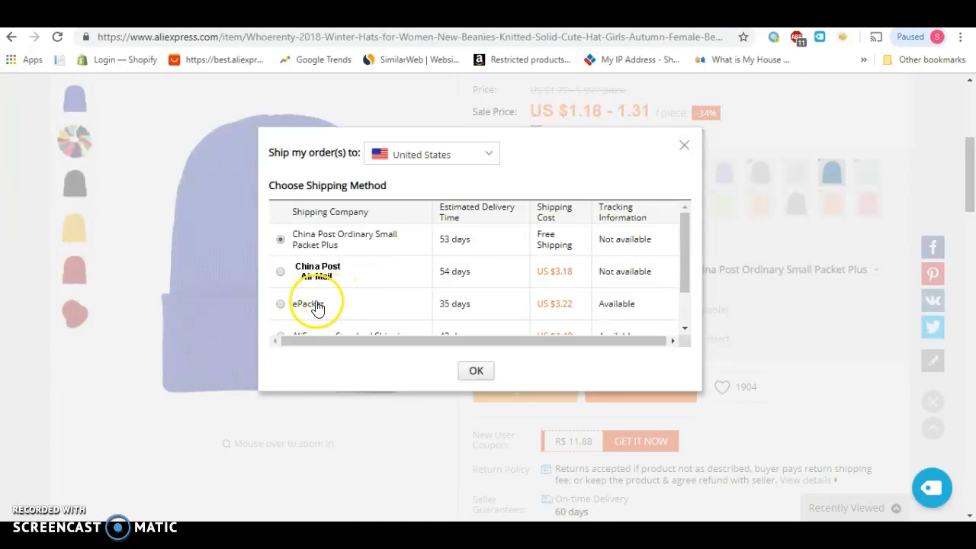
mouse_move(342, 303)
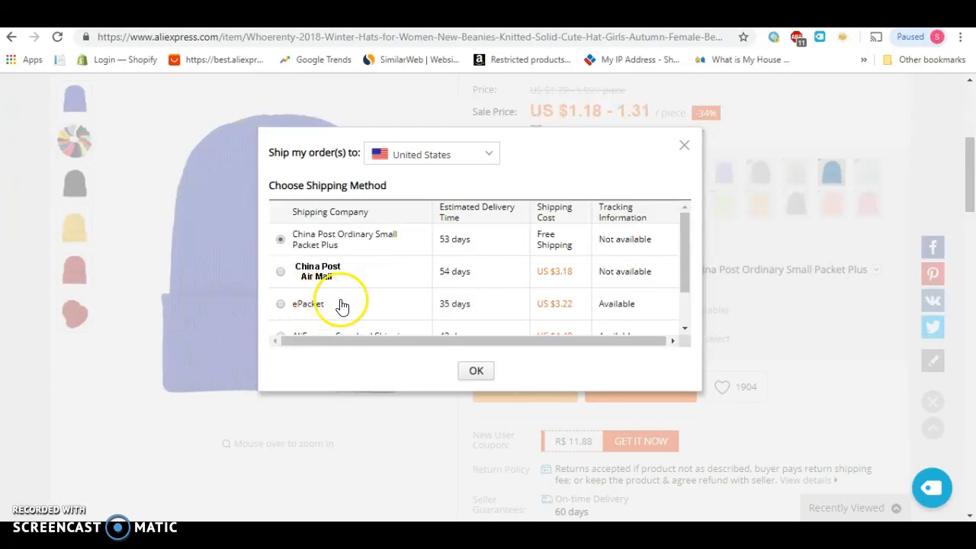
mouse_move(403, 298)
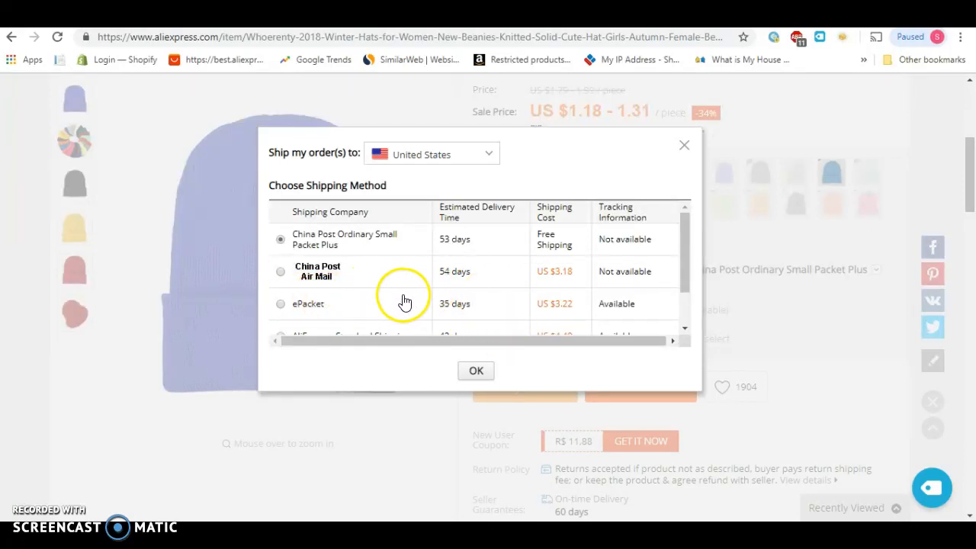
mouse_move(423, 308)
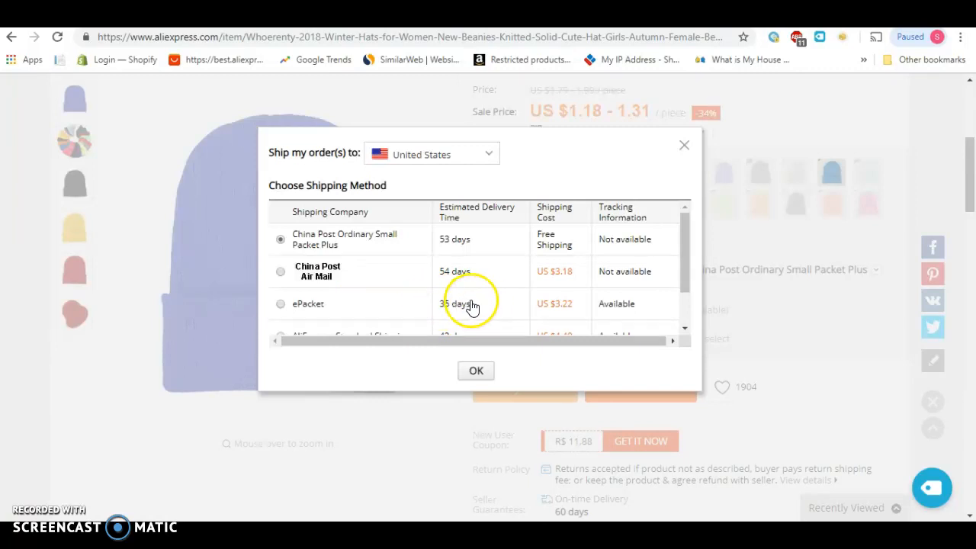
mouse_move(470, 212)
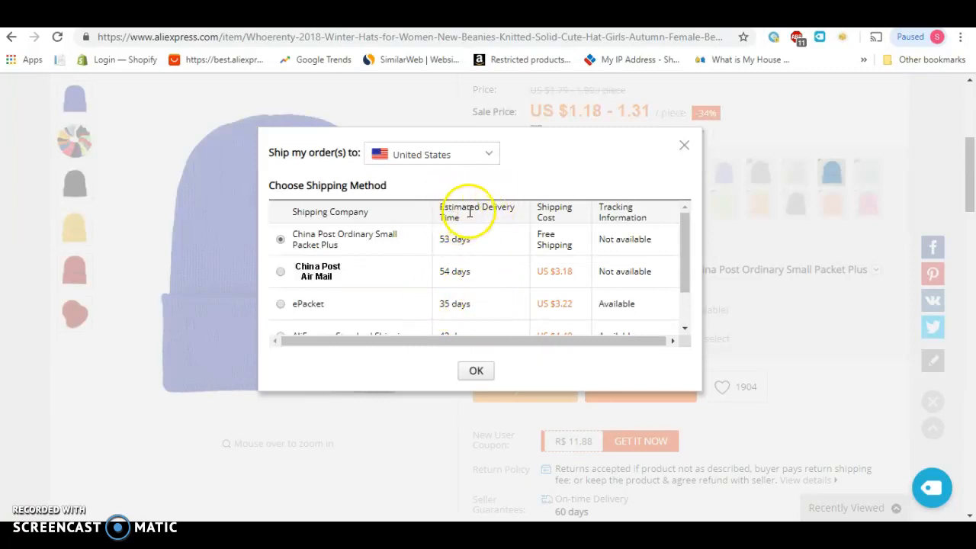
mouse_move(460, 286)
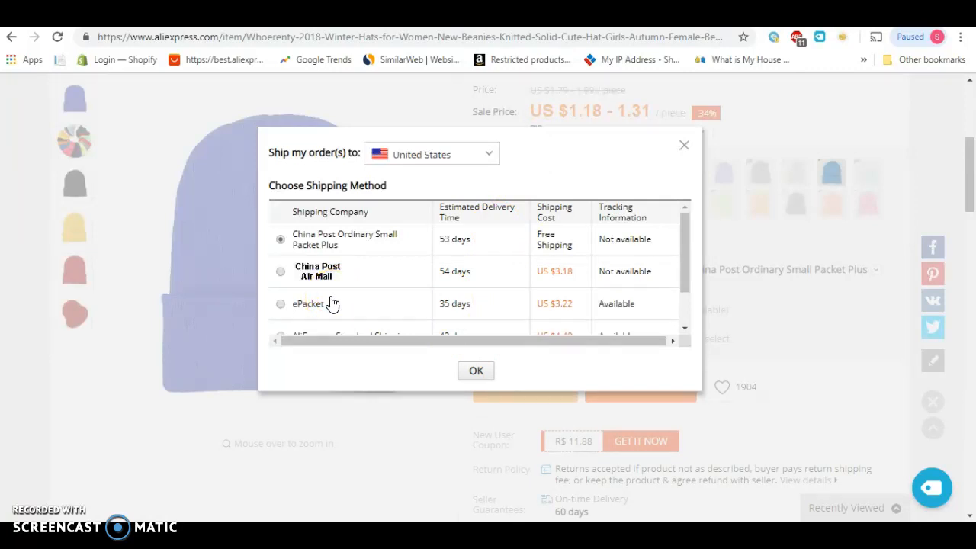
mouse_move(487, 200)
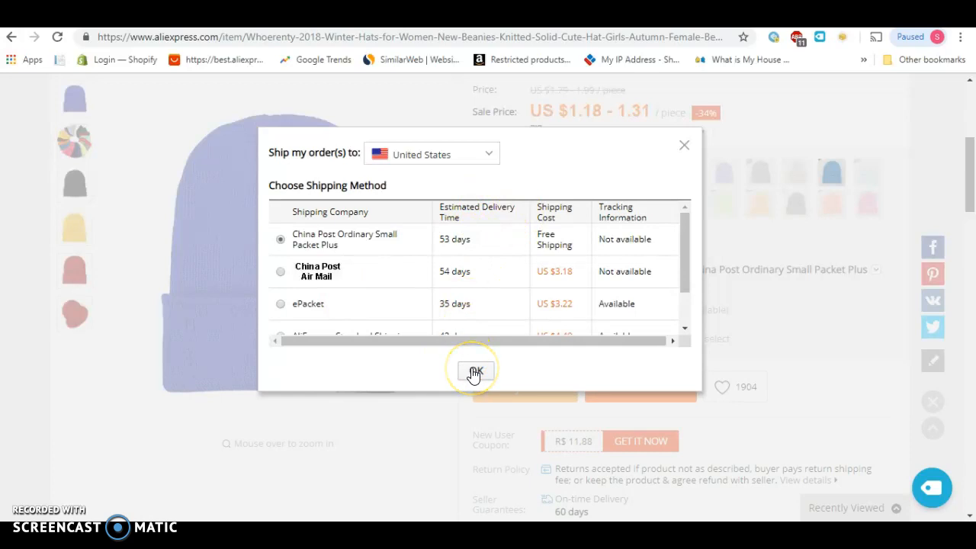
mouse_move(419, 279)
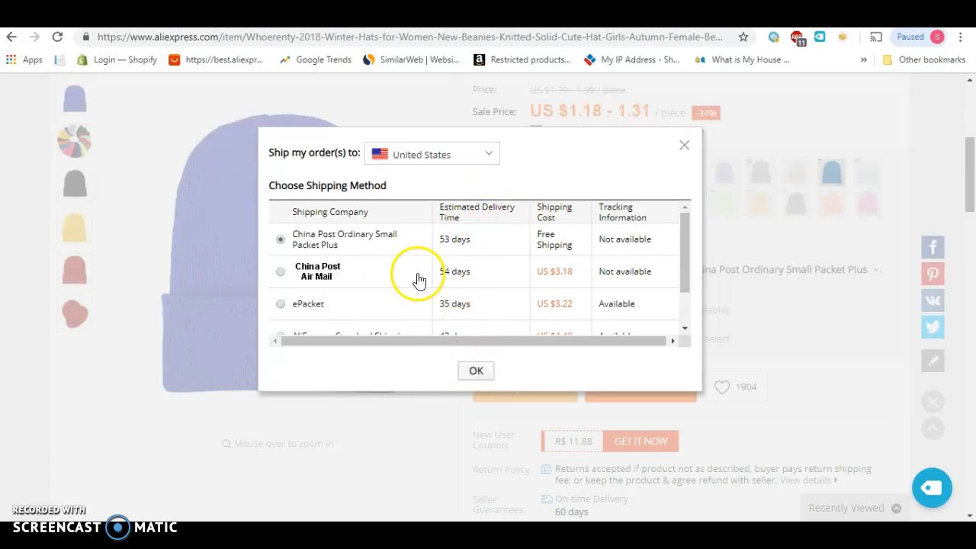
mouse_move(397, 296)
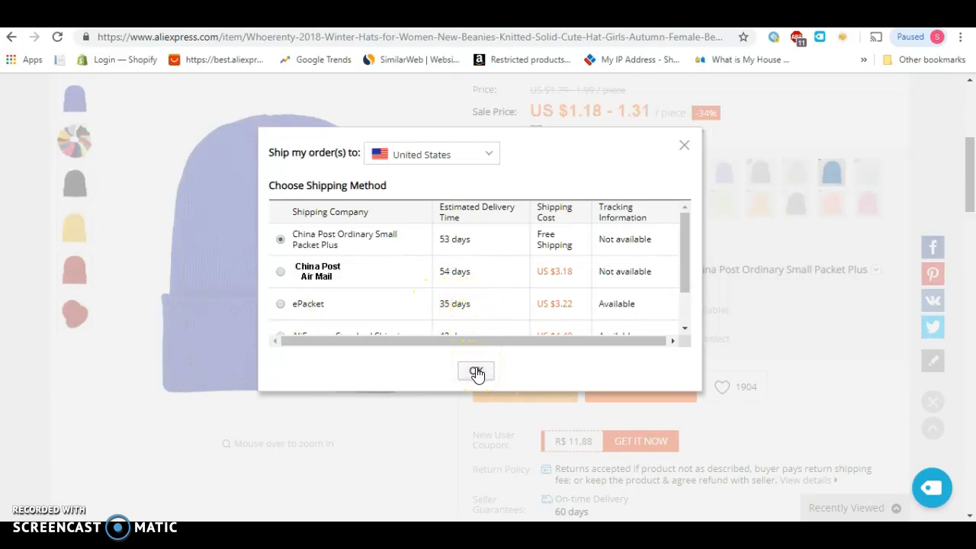
- Keep the free shipping method and scroll to the item specifics showing brand Whoerenty, model WH005
left_click(476, 372)
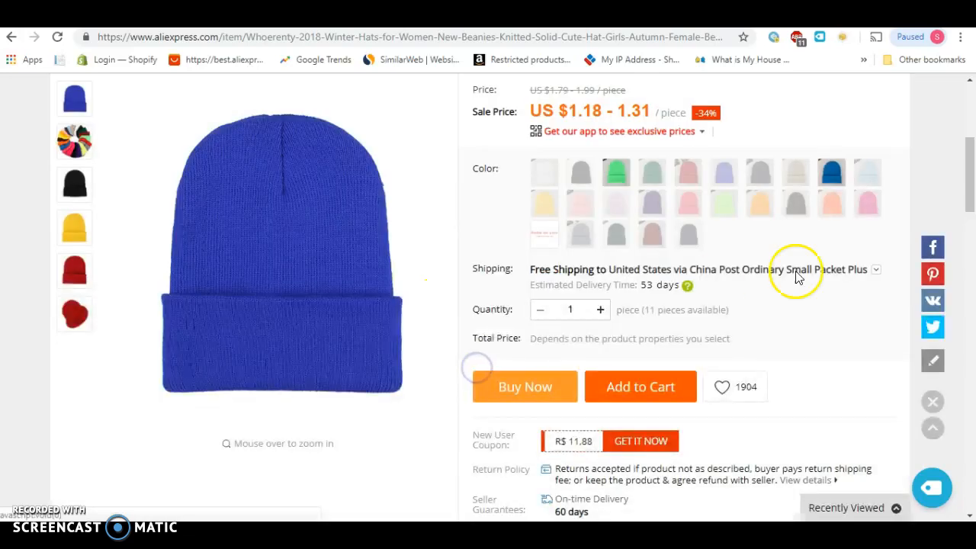
scroll("down", 3)
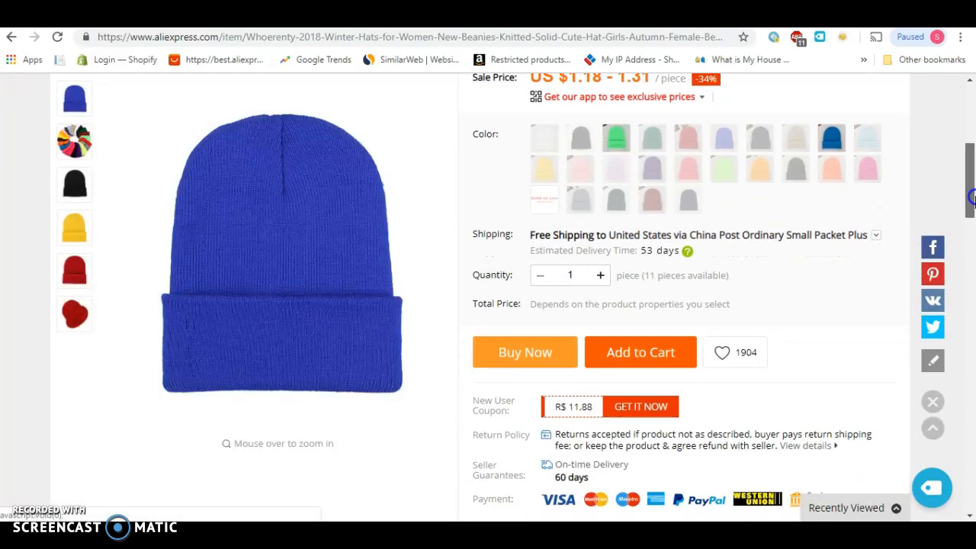
scroll("down", 3)
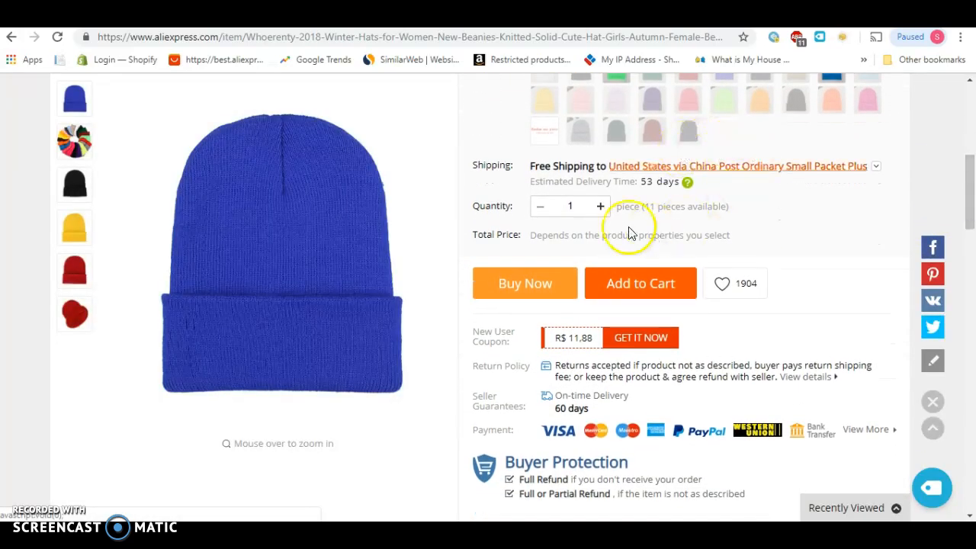
mouse_move(716, 220)
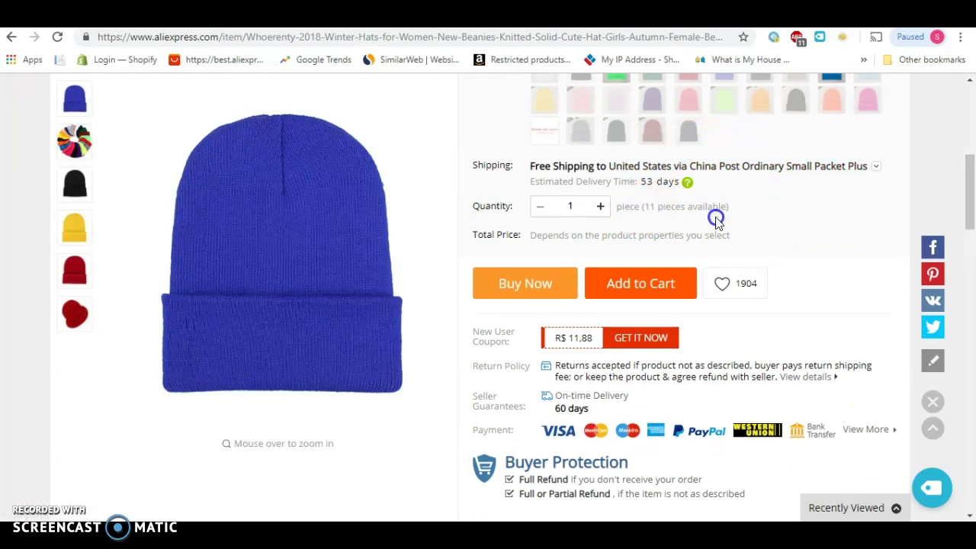
double_click(671, 206)
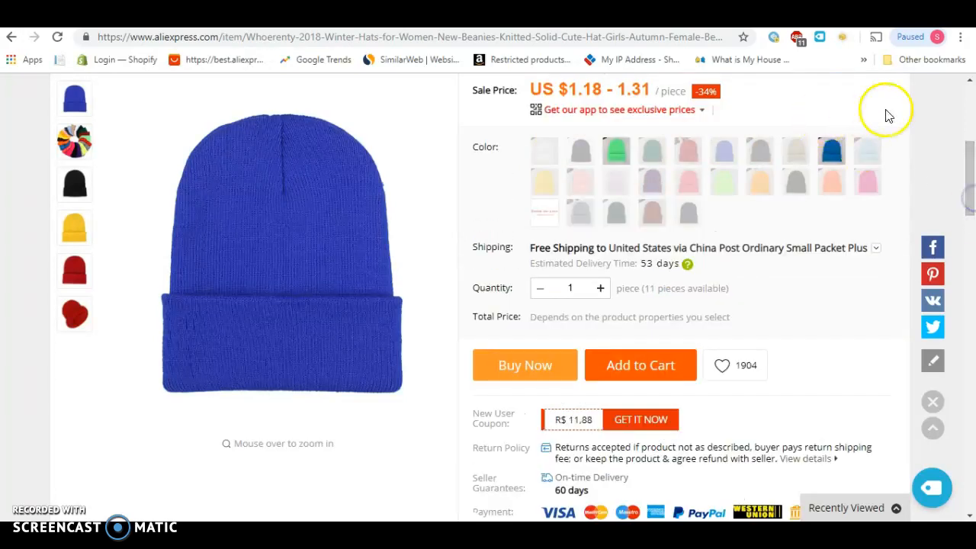
scroll("down", 3)
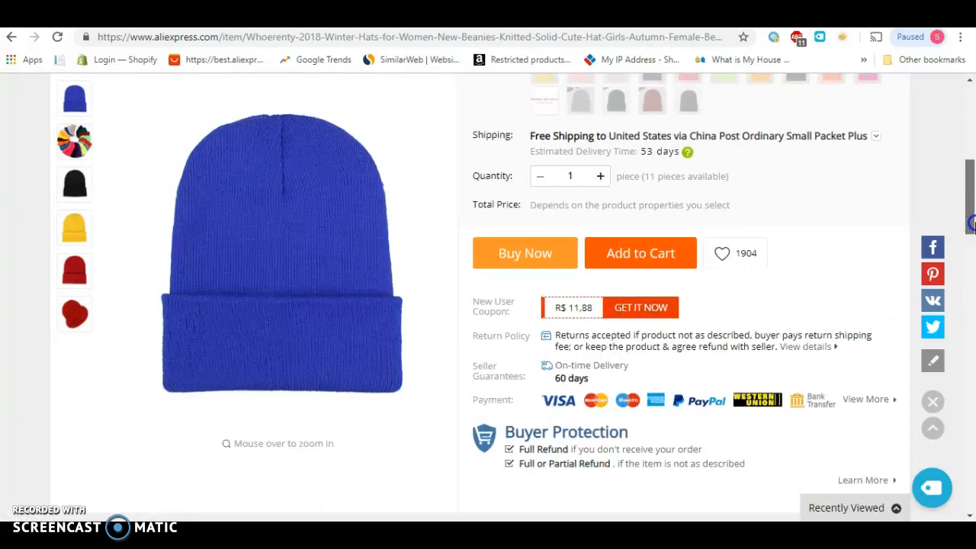
scroll("down", 3)
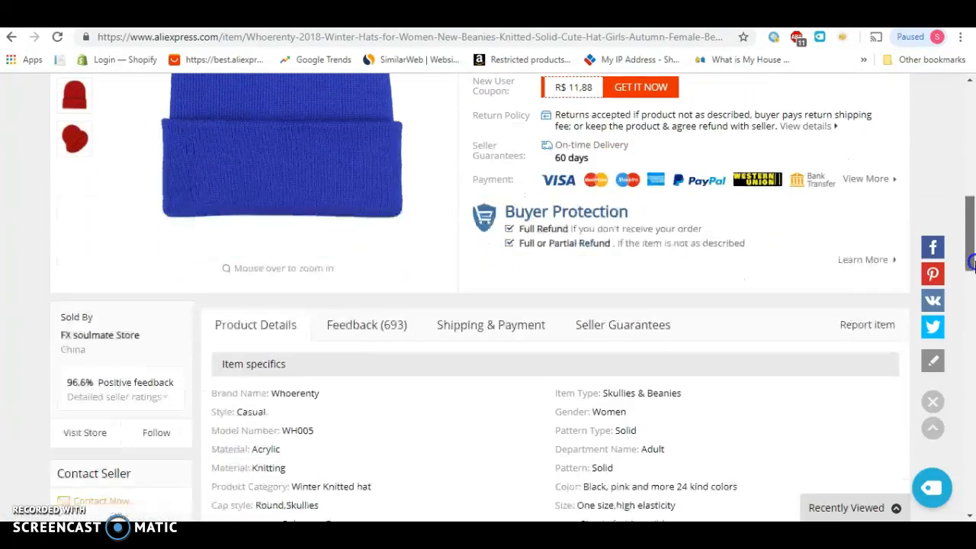
scroll("down", 3)
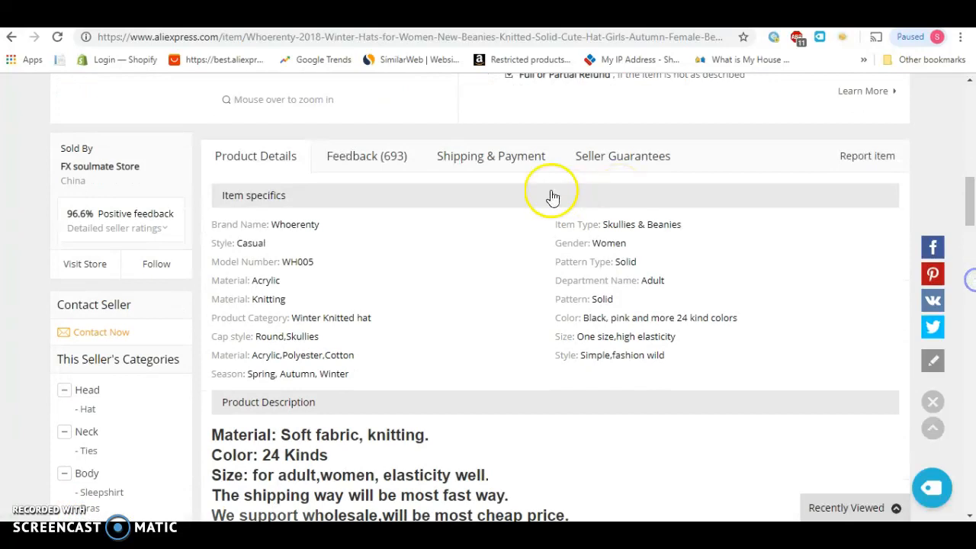
mouse_move(296, 268)
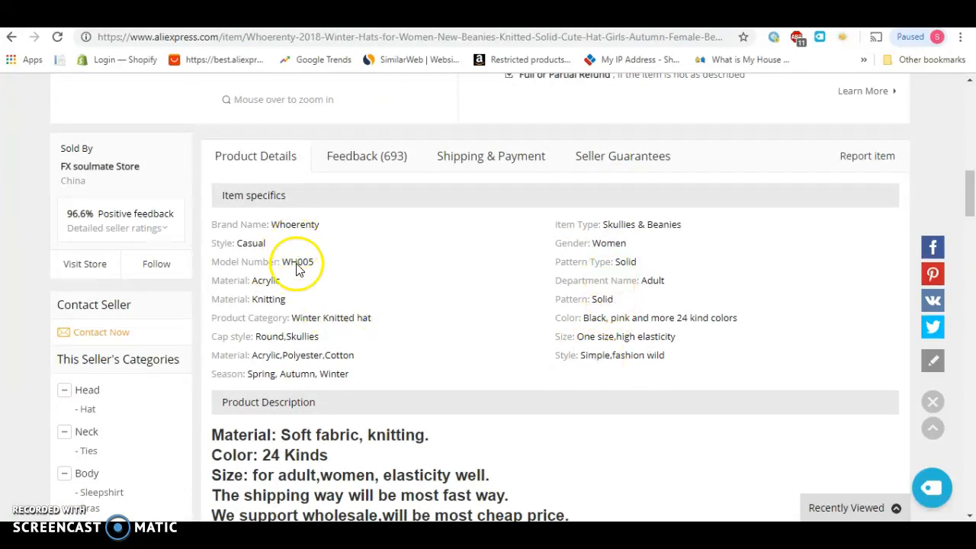
mouse_move(625, 292)
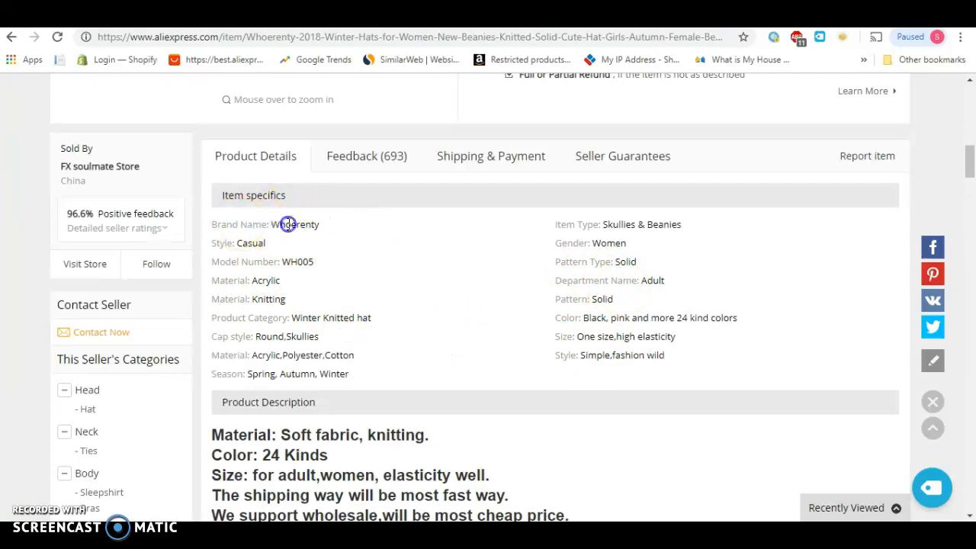
double_click(288, 223)
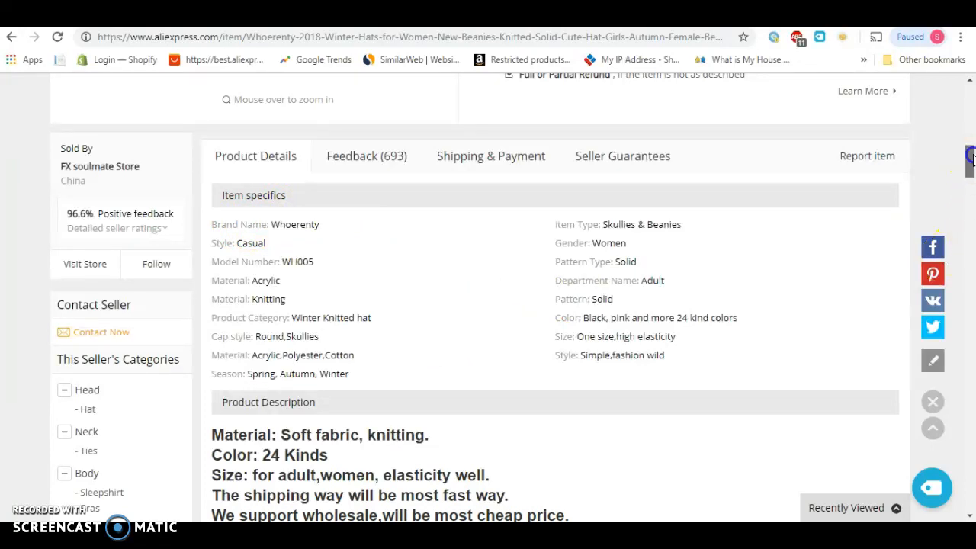
scroll("down", 3)
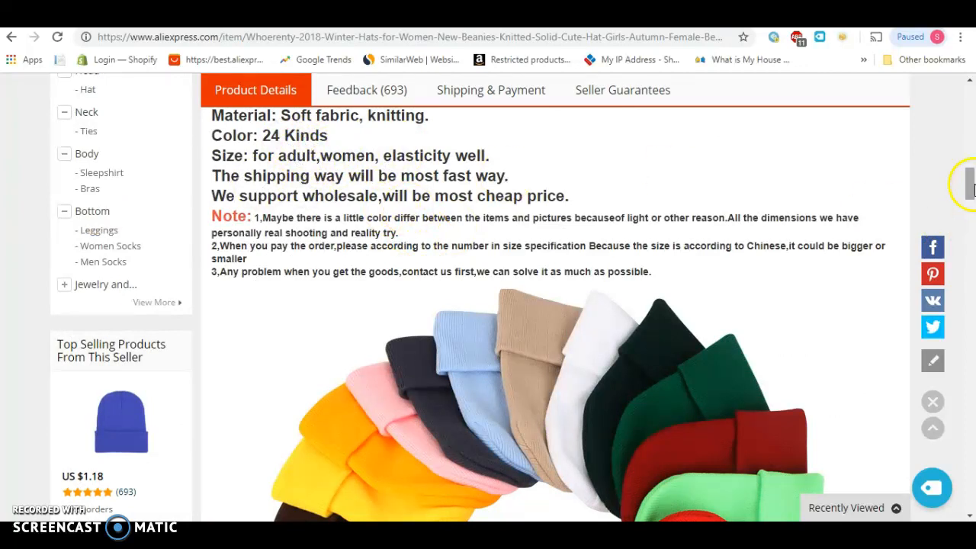
- Scroll past the beanie's colour photos and packaging details to products from other sellers
scroll("down", 3)
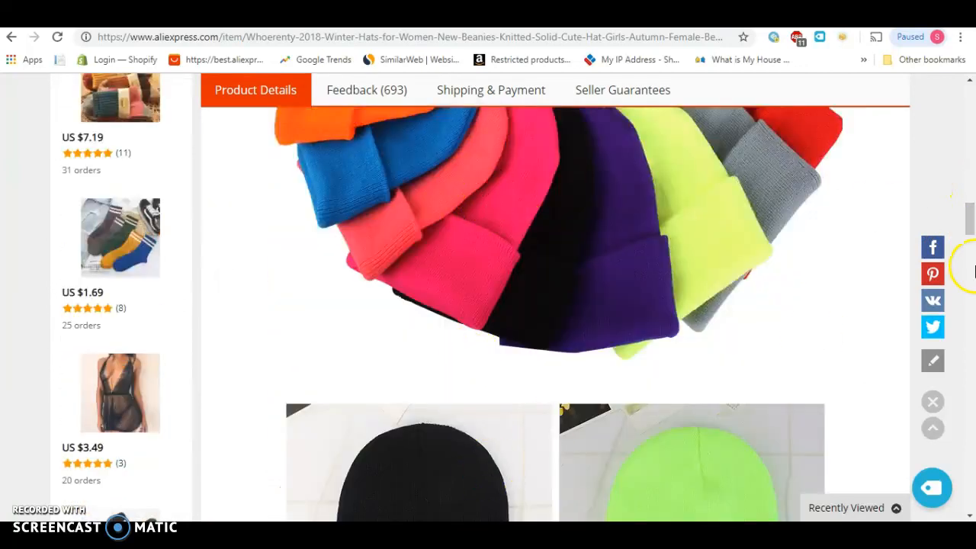
scroll("down", 3)
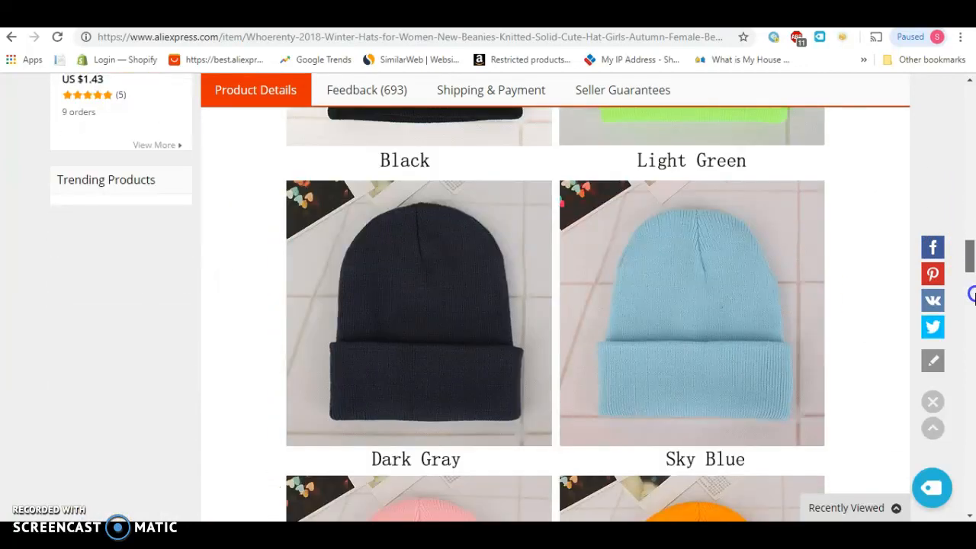
scroll("down", 3)
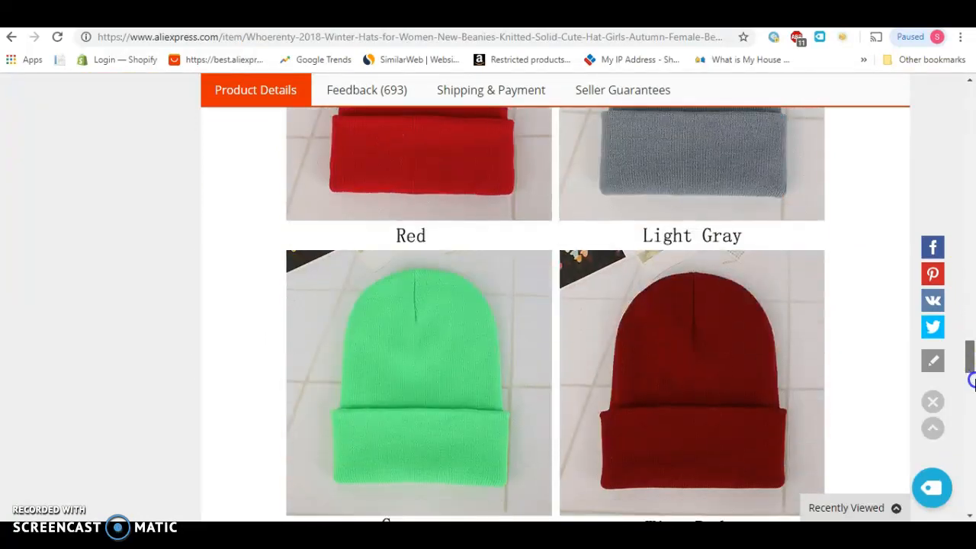
scroll("down", 3)
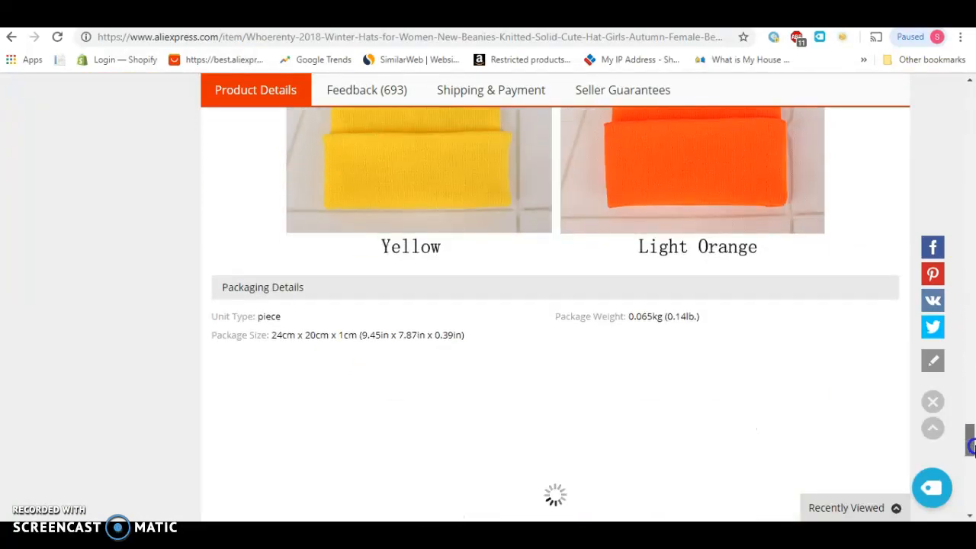
scroll("down", 3)
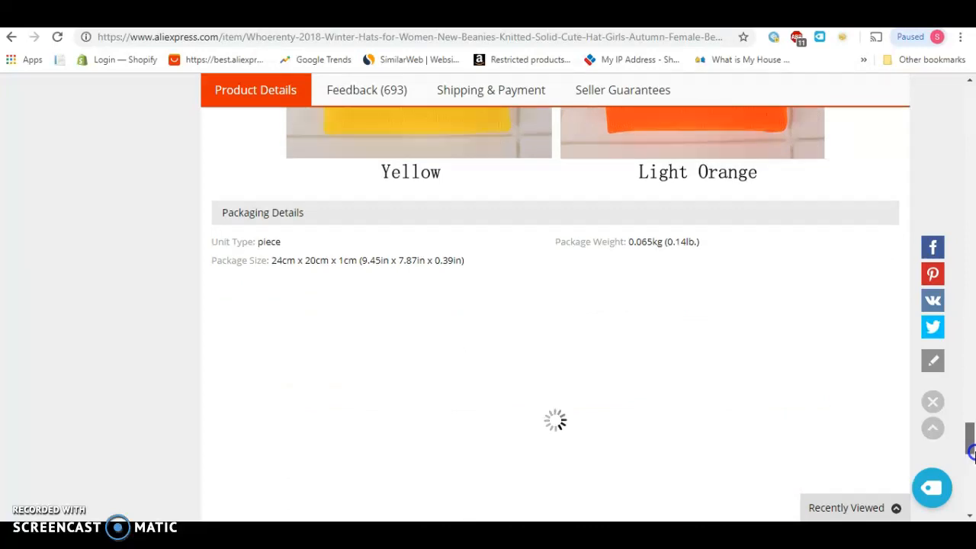
scroll("down", 3)
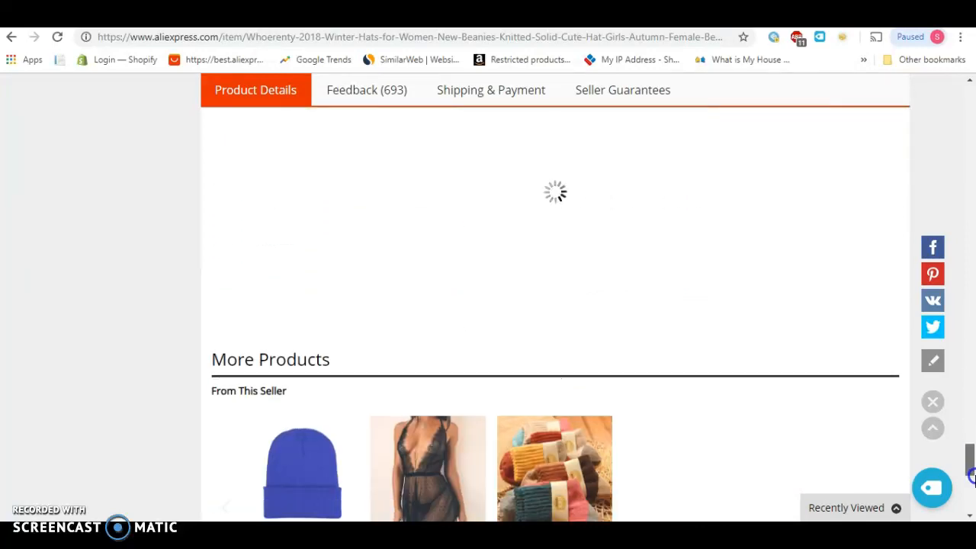
scroll("down", 3)
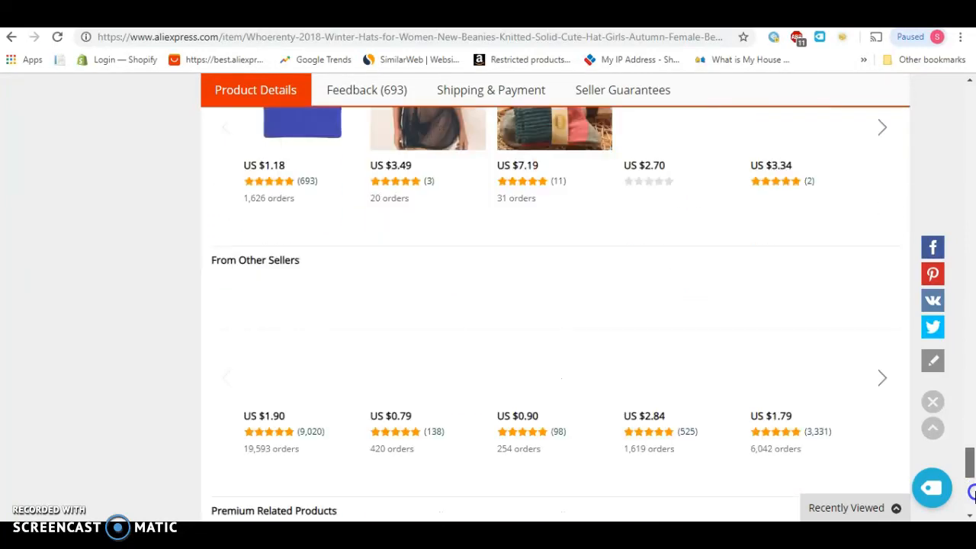
scroll("down", 3)
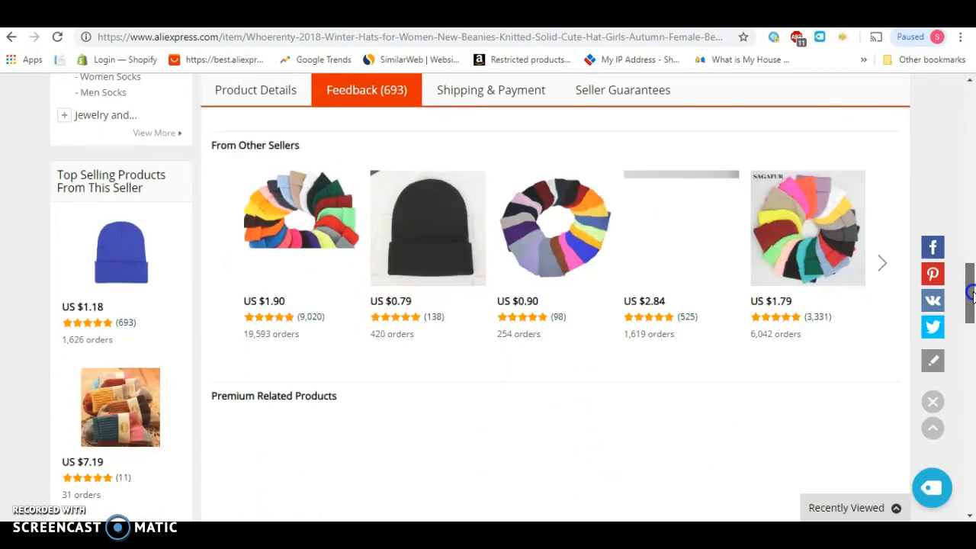
- Scroll around the lower part of the beanie product page
scroll("down", 3)
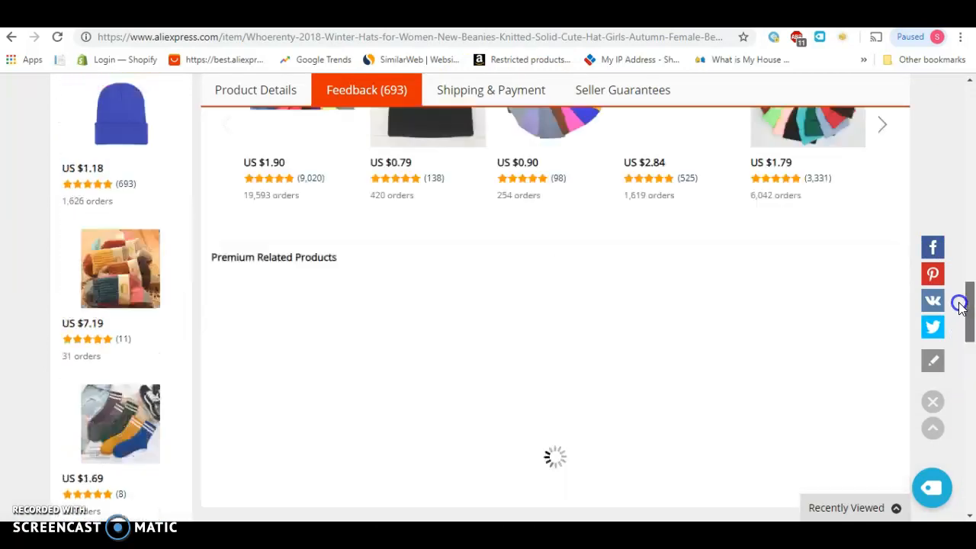
scroll("down", 3)
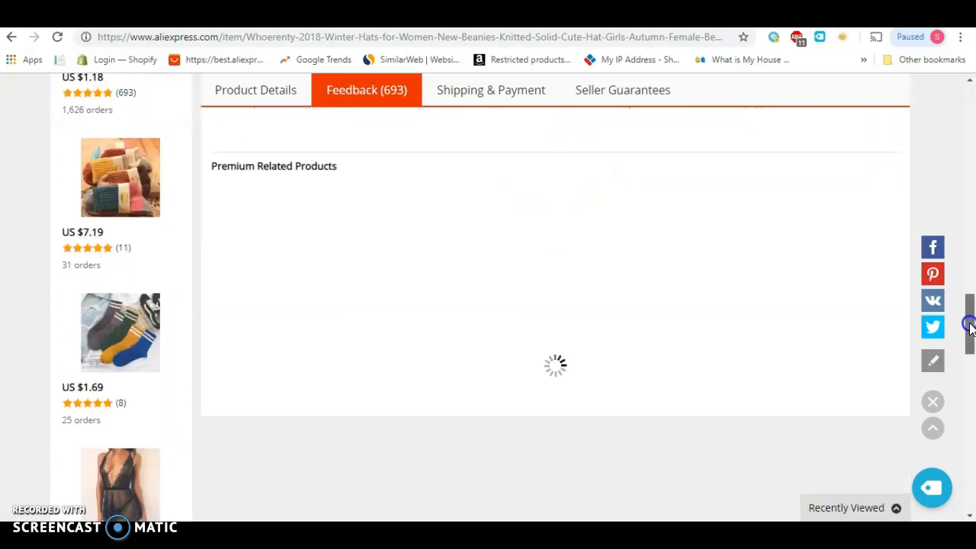
scroll("down", 3)
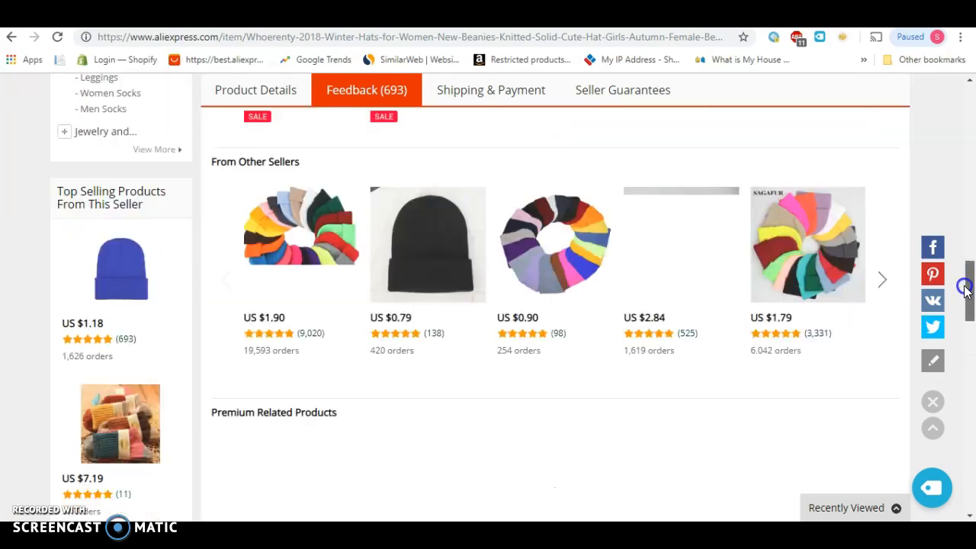
scroll("up", 3)
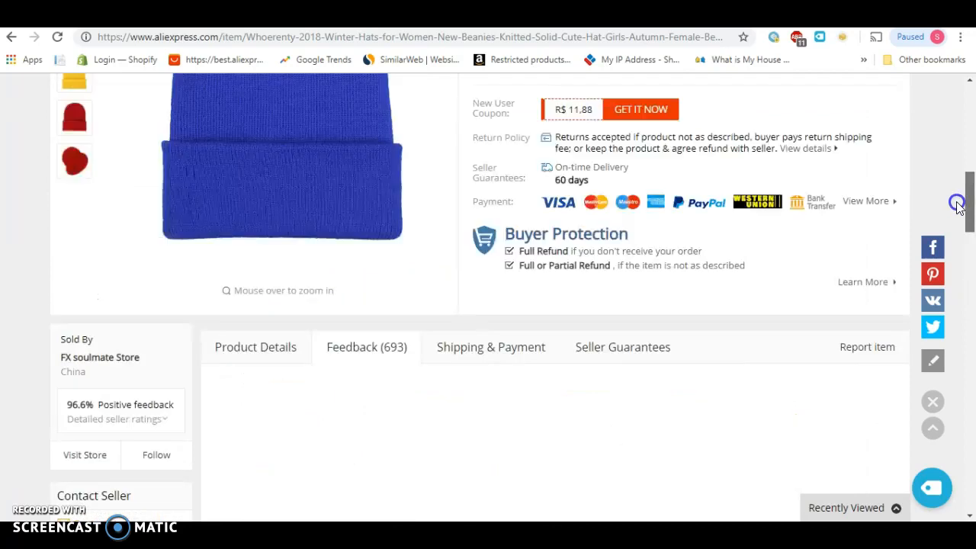
scroll("down", 3)
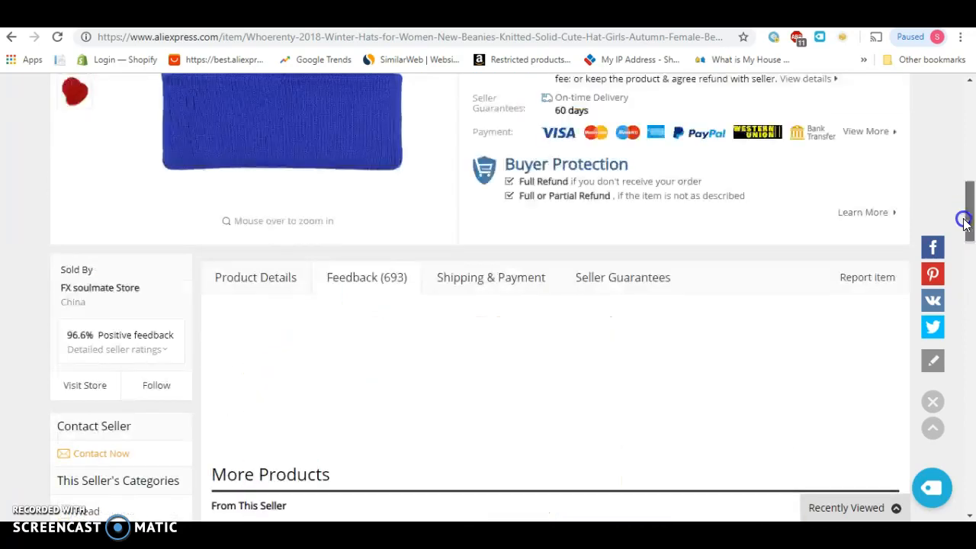
scroll("down", 3)
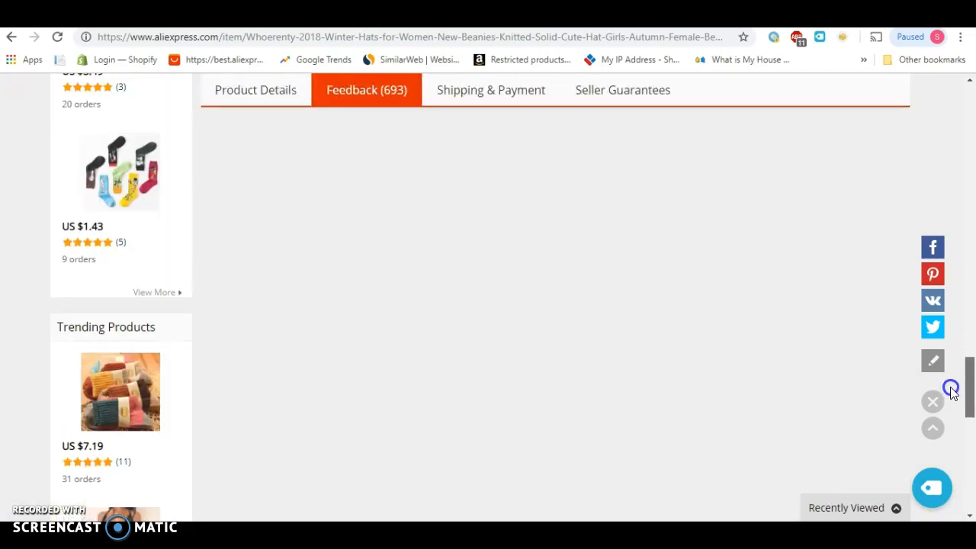
scroll("down", 3)
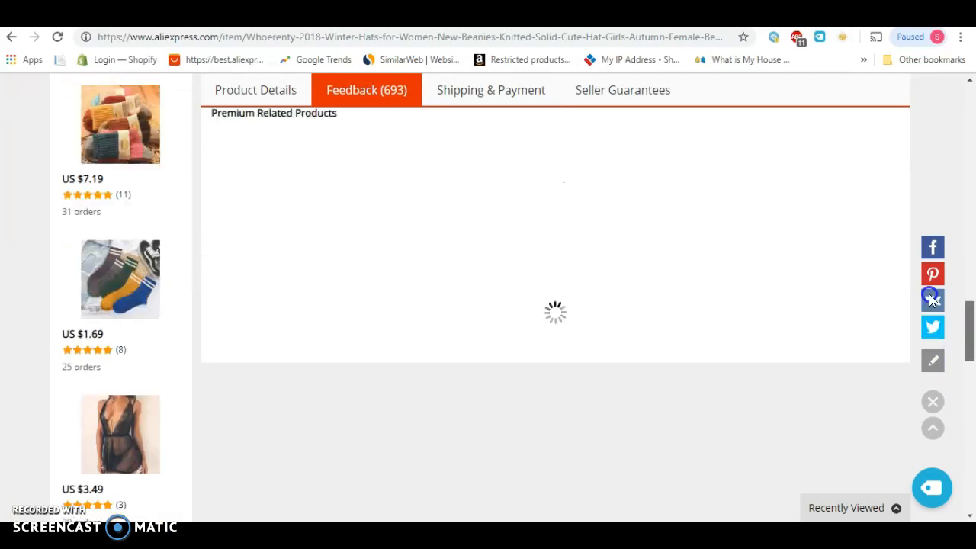
- Reload the beanie product page to show its 4.7 rating and 1,663 orders from the top
left_click(56, 36)
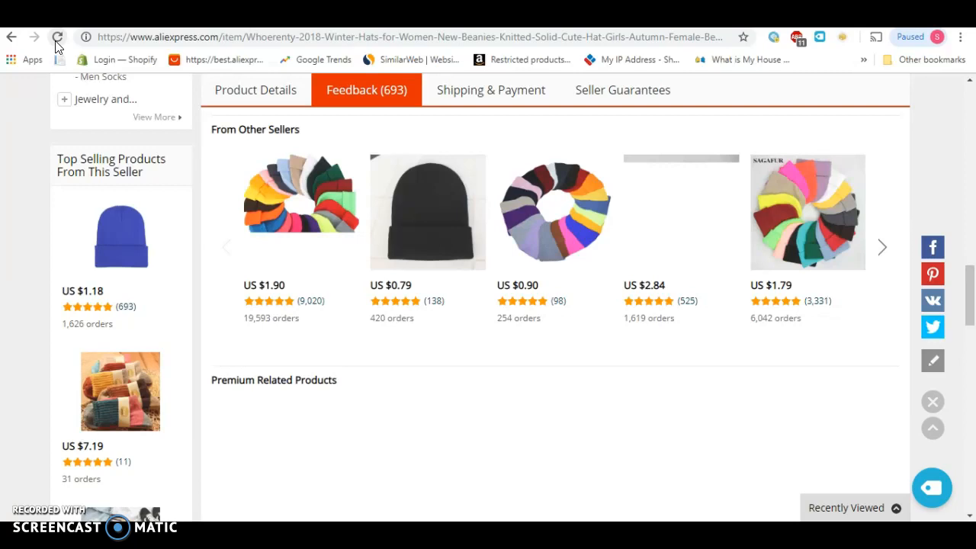
left_click(59, 36)
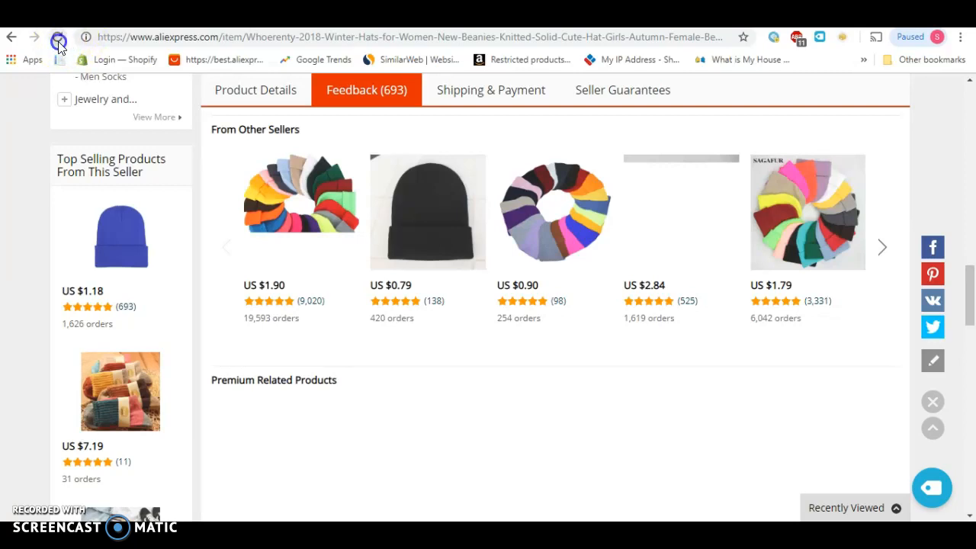
left_click(58, 37)
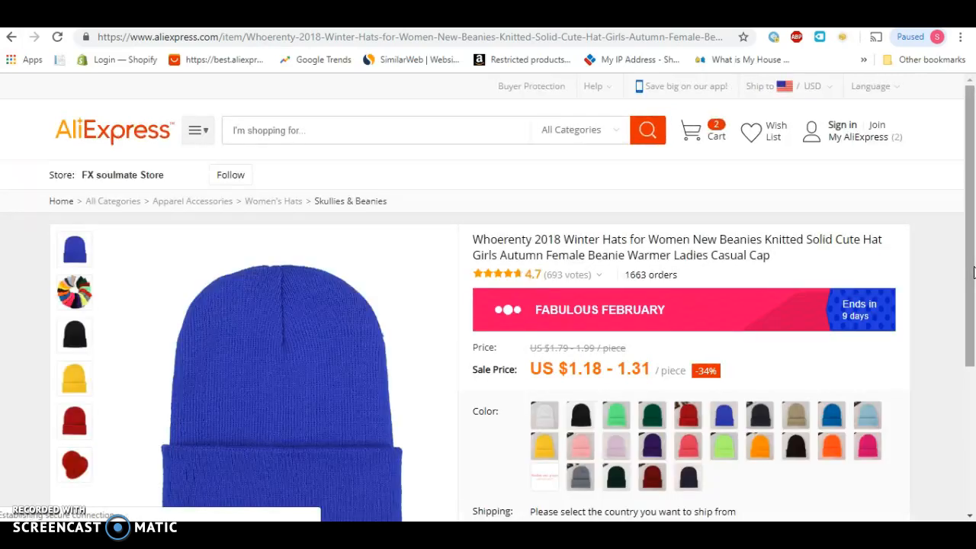
- Scroll down to the Feedback (693) section listing buyer reviews with country codes UA and KZ
scroll("down", 3)
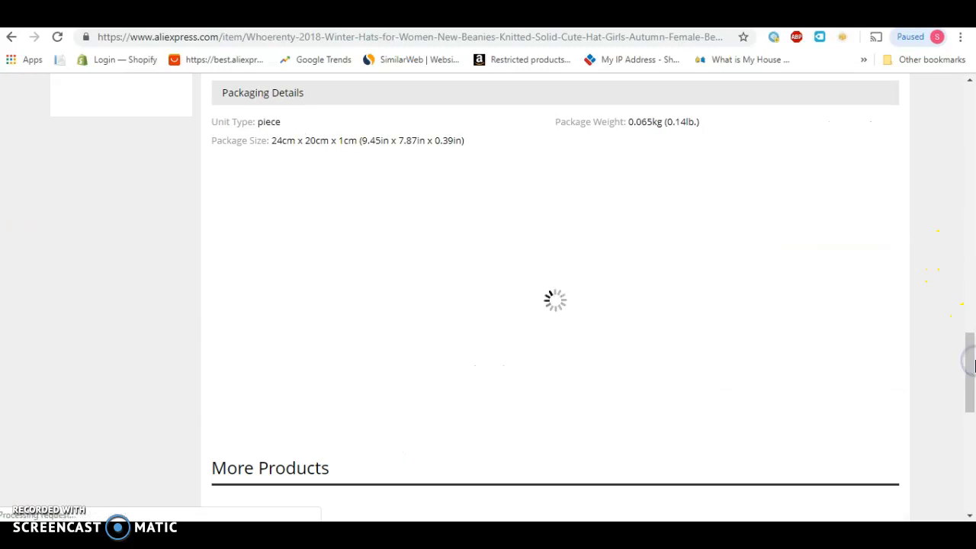
scroll("down", 3)
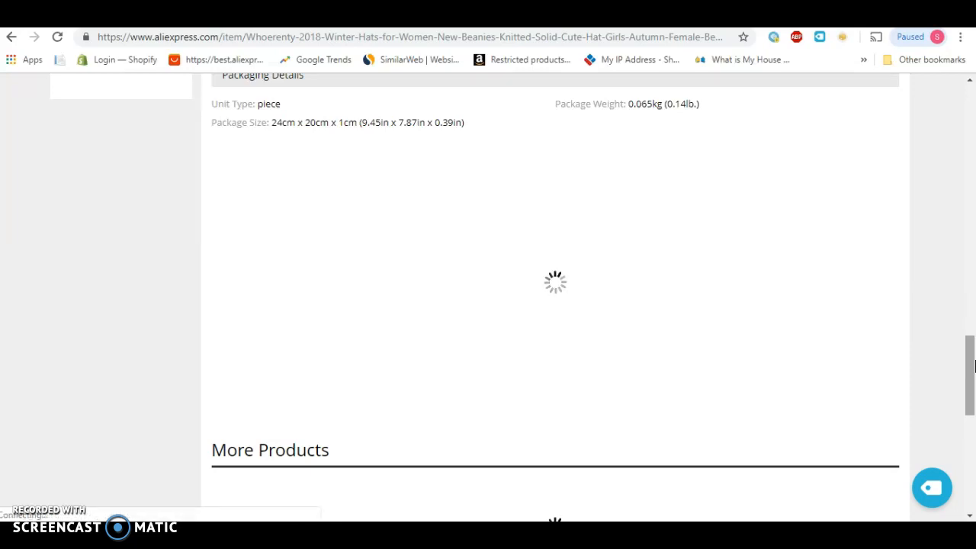
scroll("down", 3)
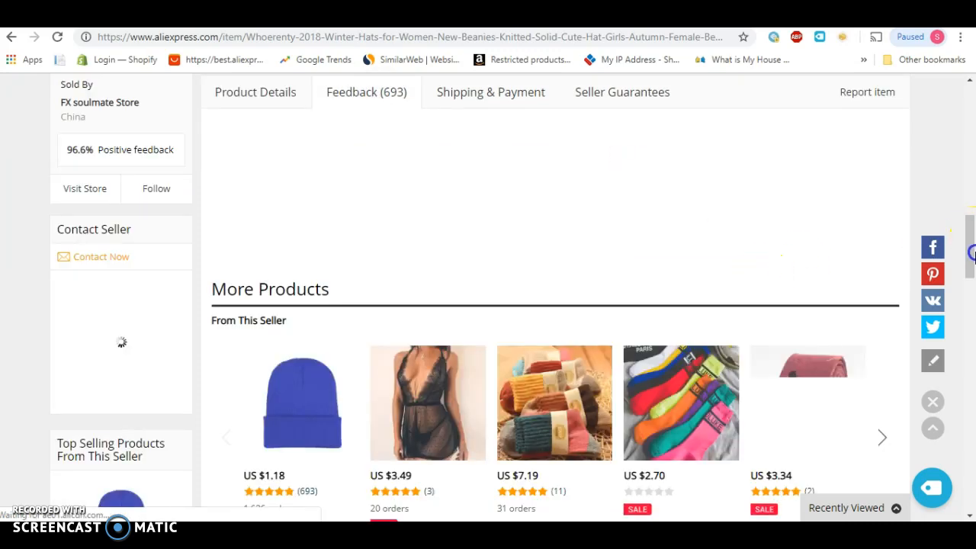
scroll("down", 3)
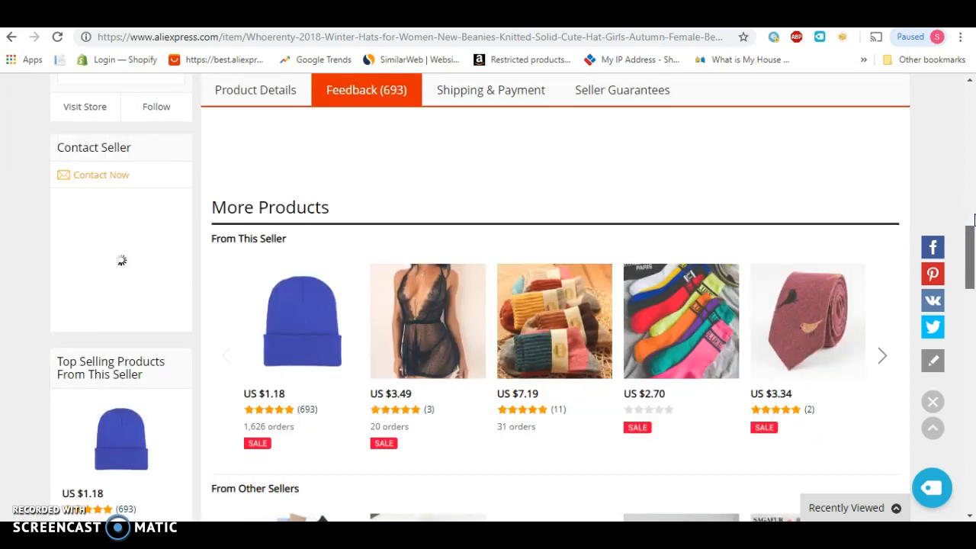
scroll("up", 3)
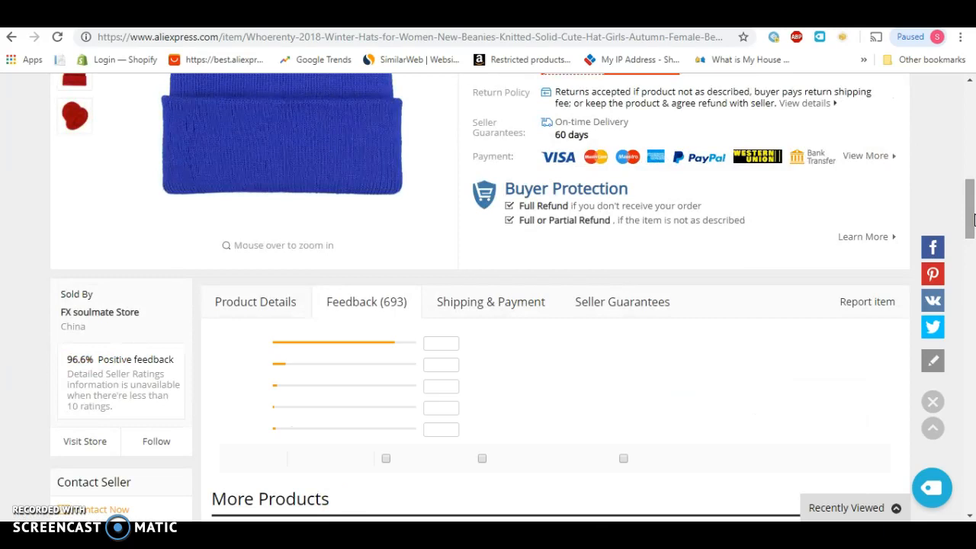
scroll("down", 3)
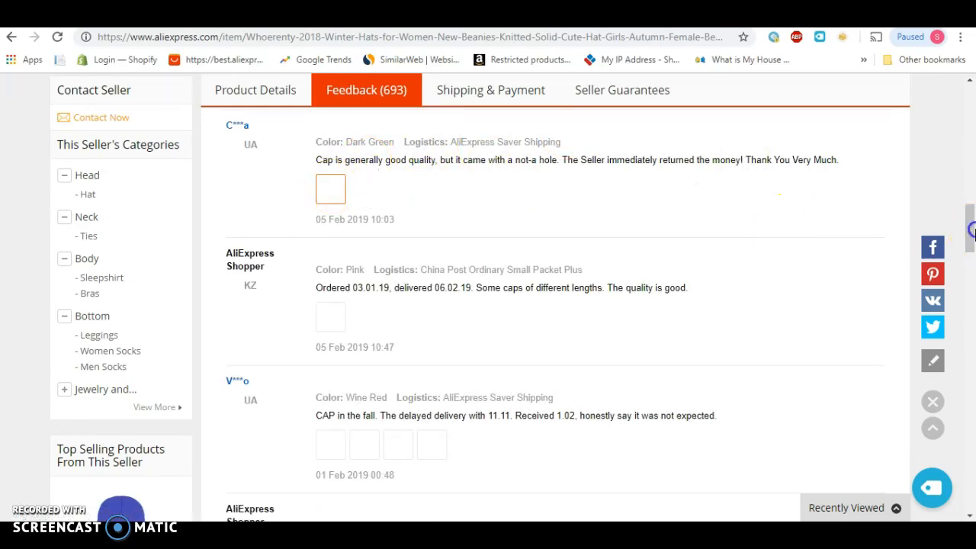
- View the loaded reviews with five-star ratings, buyer photos and country flags from the top of the list
scroll("up", 3)
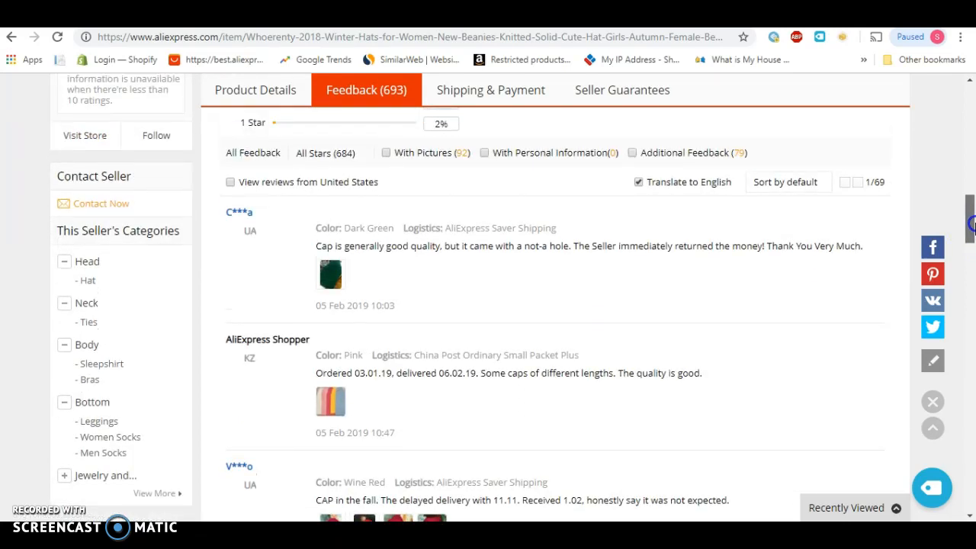
scroll("down", 3)
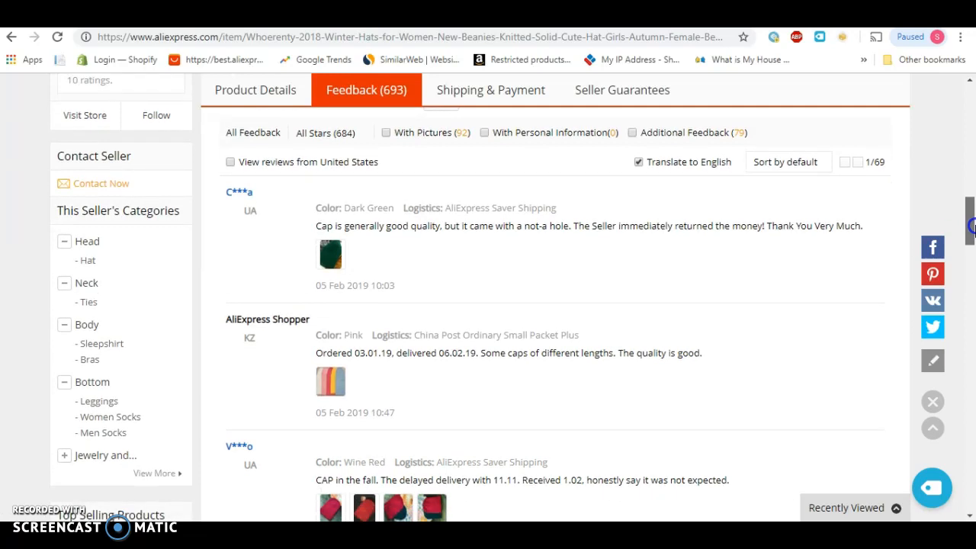
scroll("down", 3)
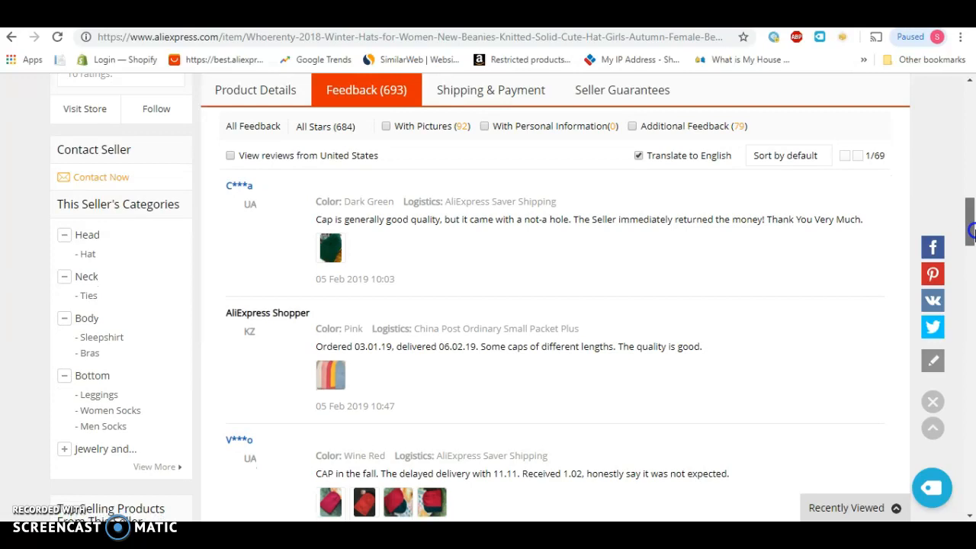
scroll("down", 3)
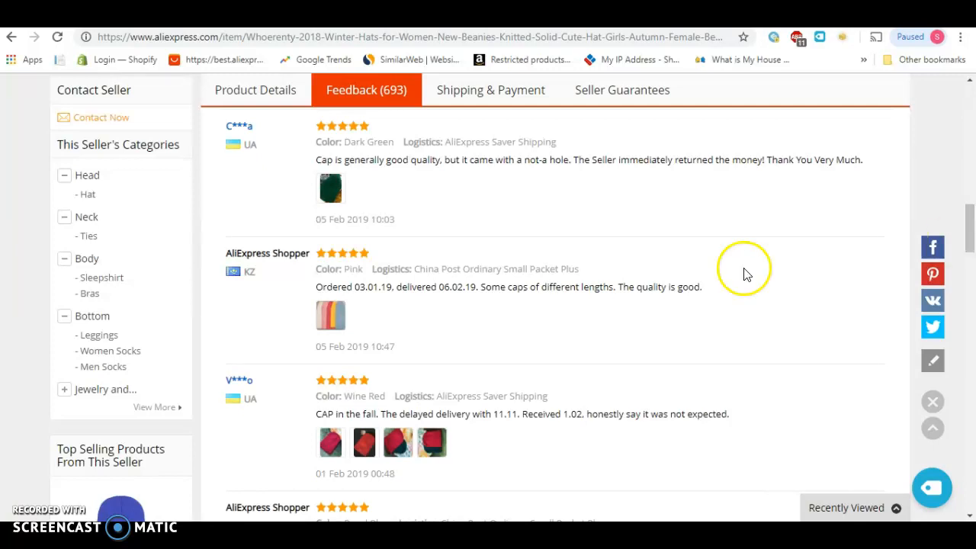
mouse_move(251, 143)
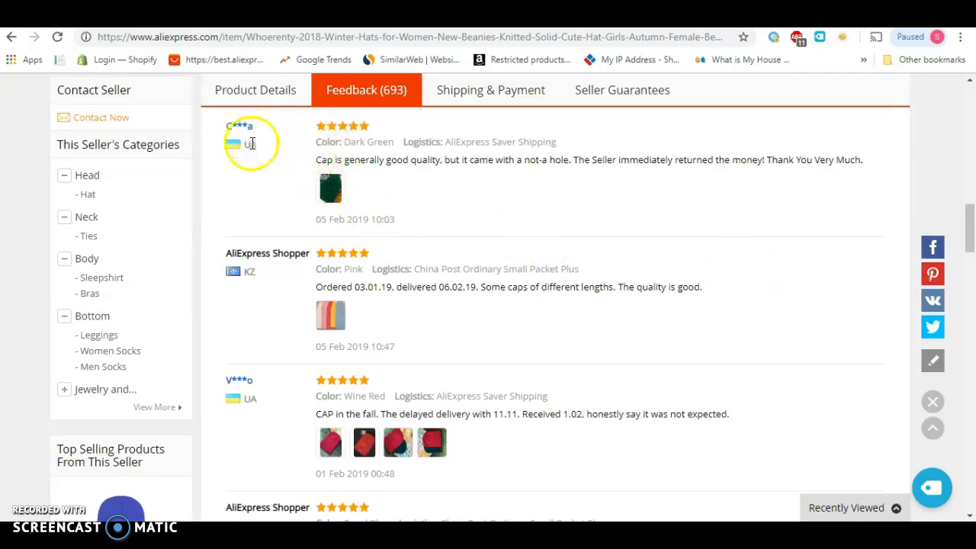
mouse_move(801, 177)
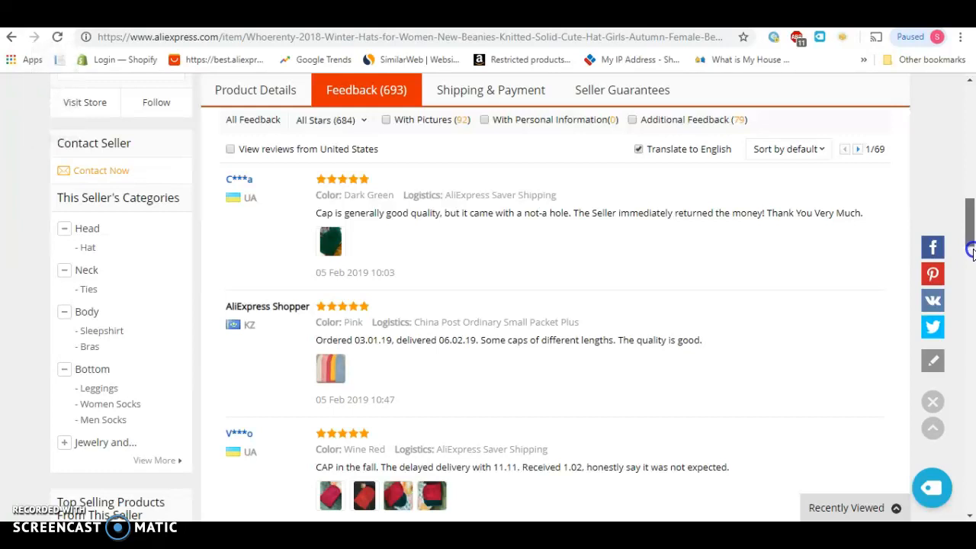
- Scroll through later reviews from buyers in MY, BY and RU
scroll("down", 3)
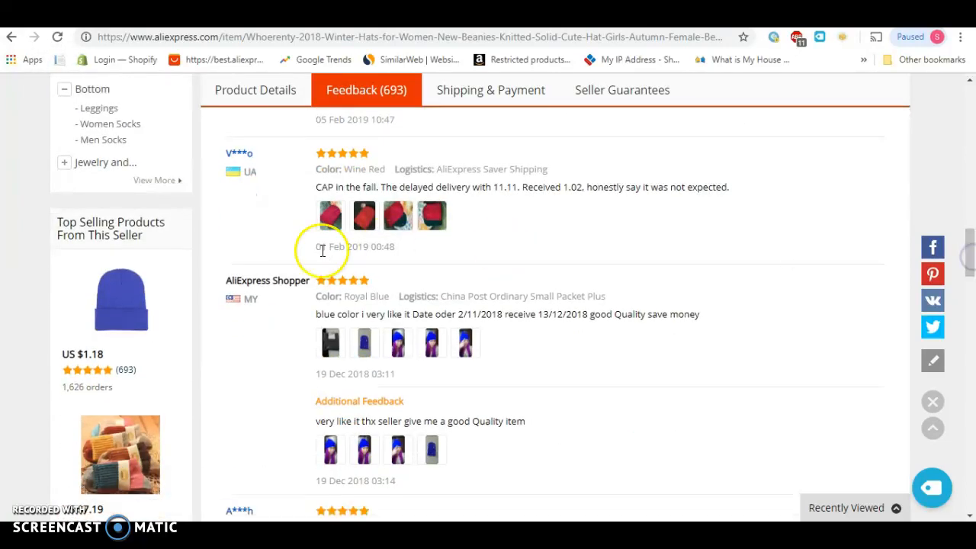
scroll("down", 3)
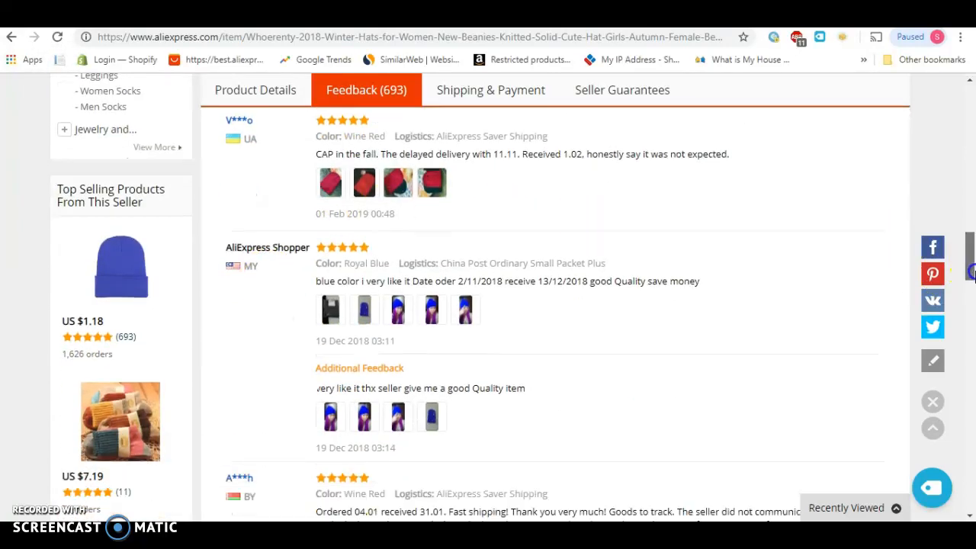
scroll("down", 3)
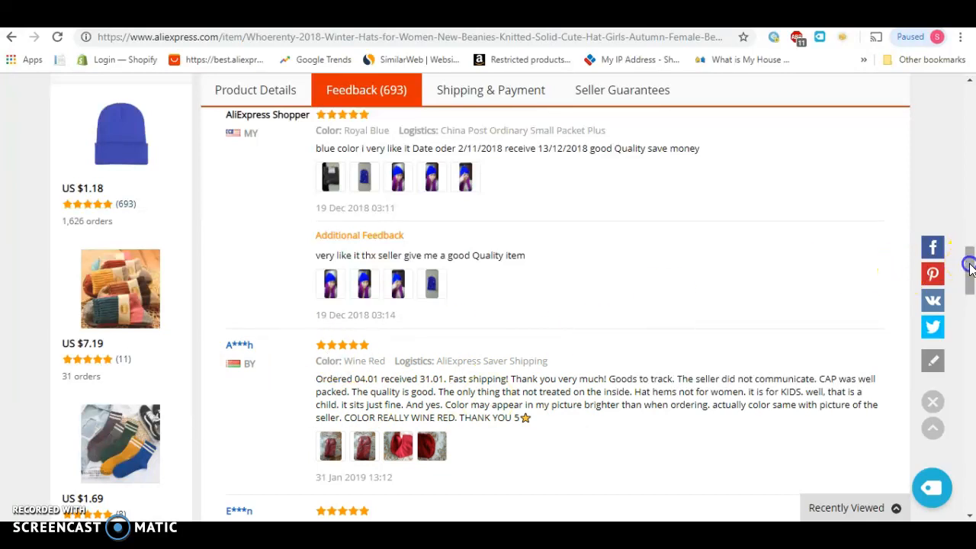
scroll("down", 3)
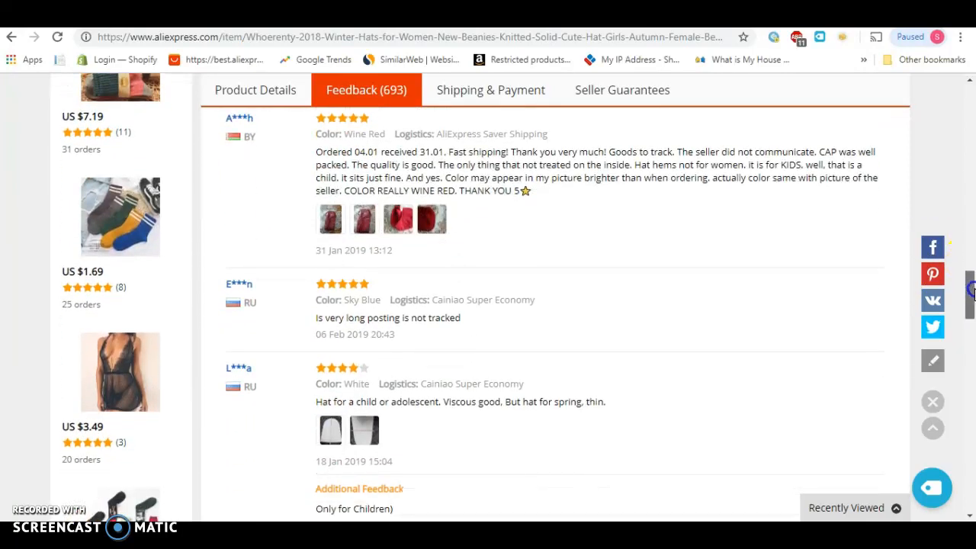
scroll("down", 3)
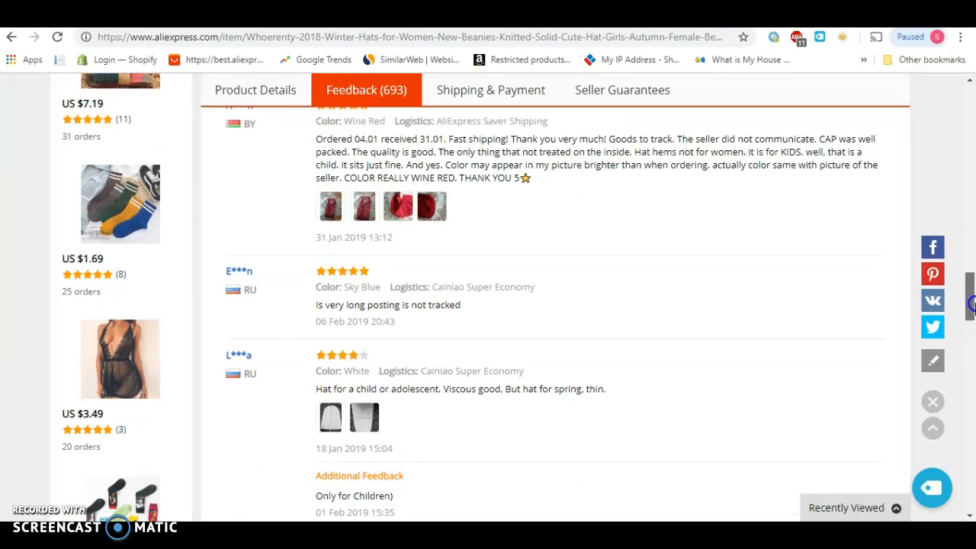
scroll("down", 3)
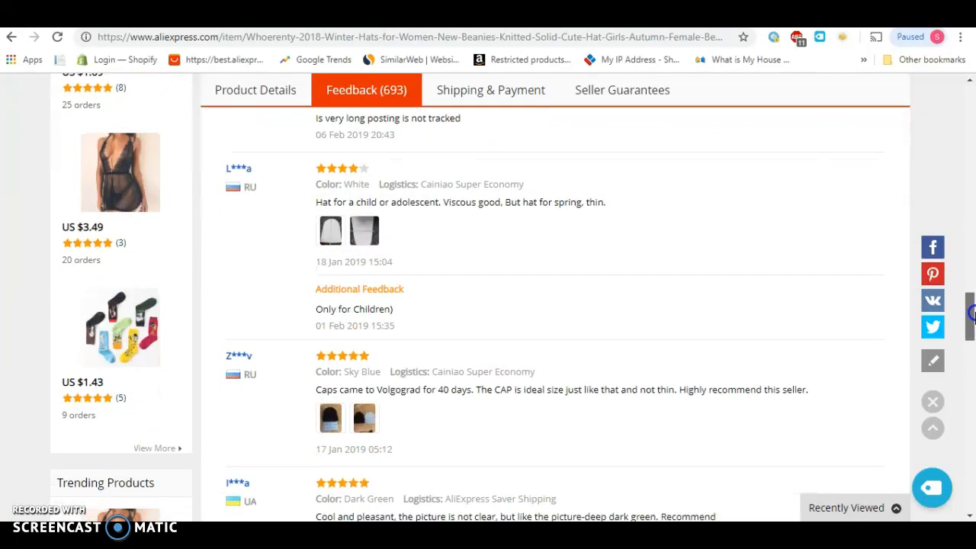
scroll("down", 3)
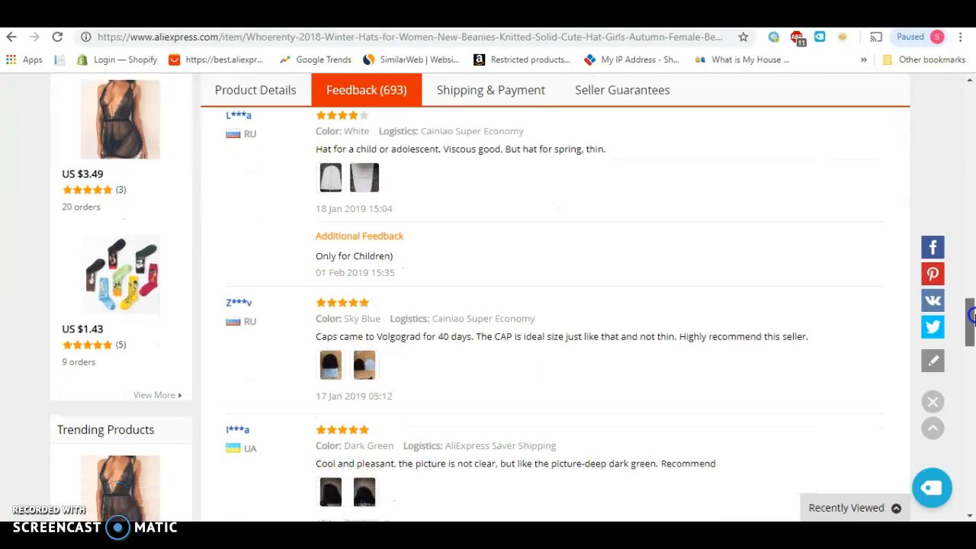
scroll("down", 3)
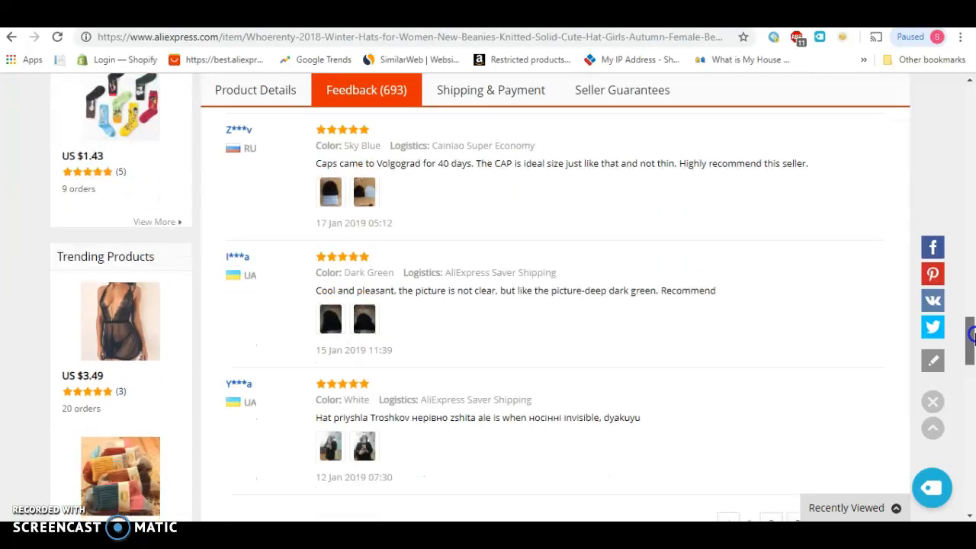
scroll("down", 3)
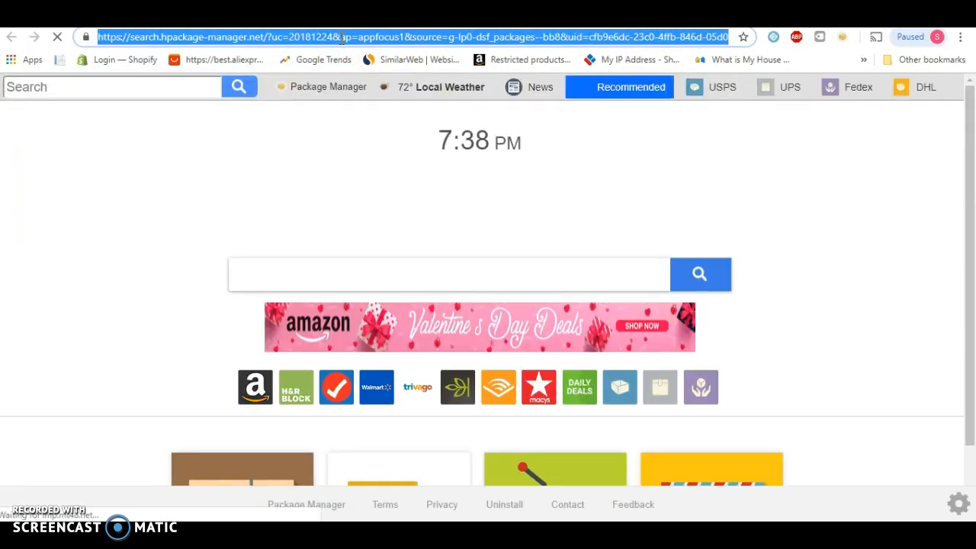
- Search Google for 'what country is UA' to identify the buyer country code
type("what country is")
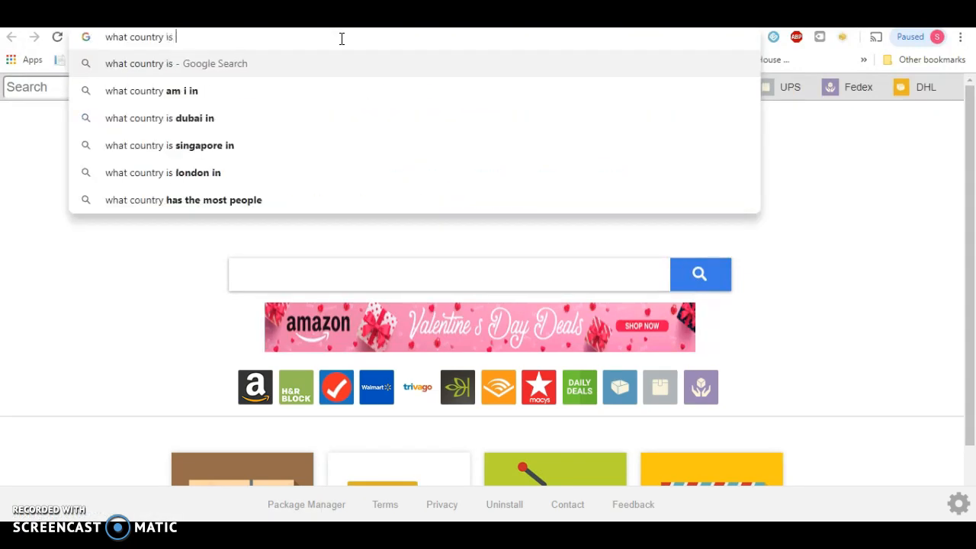
type("UA")
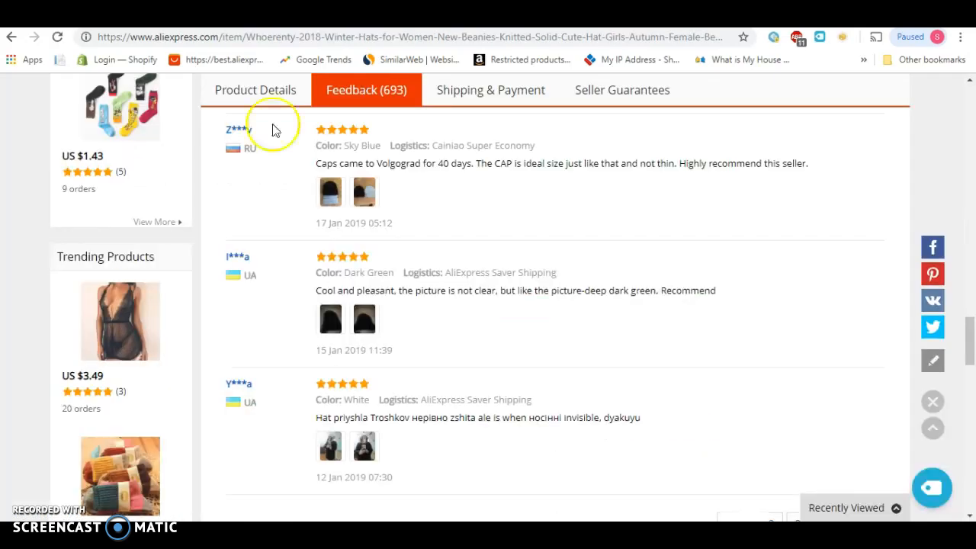
mouse_move(256, 275)
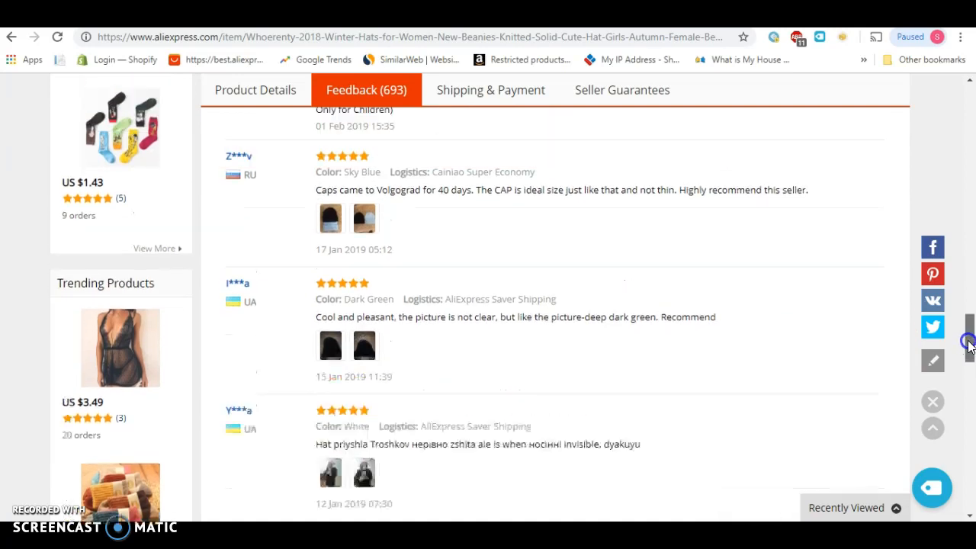
scroll("up", 3)
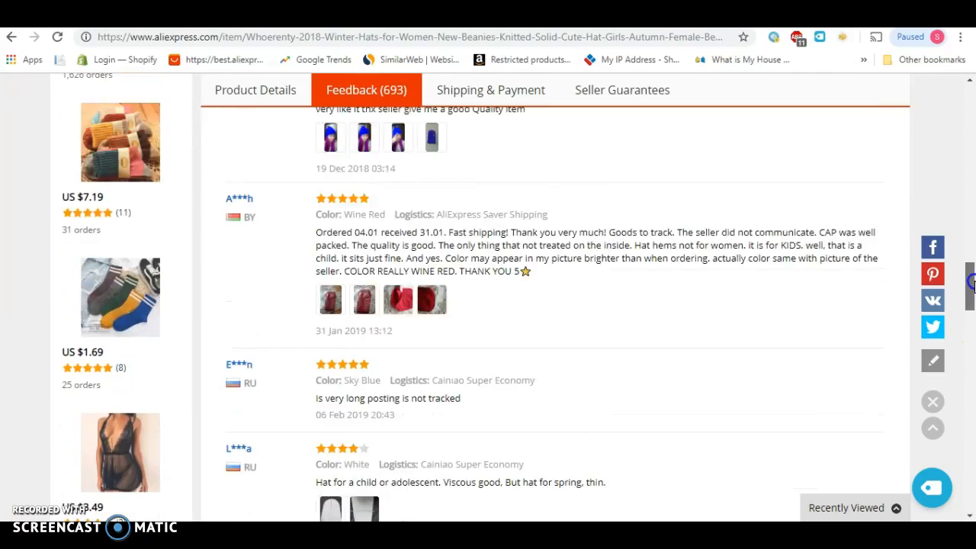
scroll("up", 3)
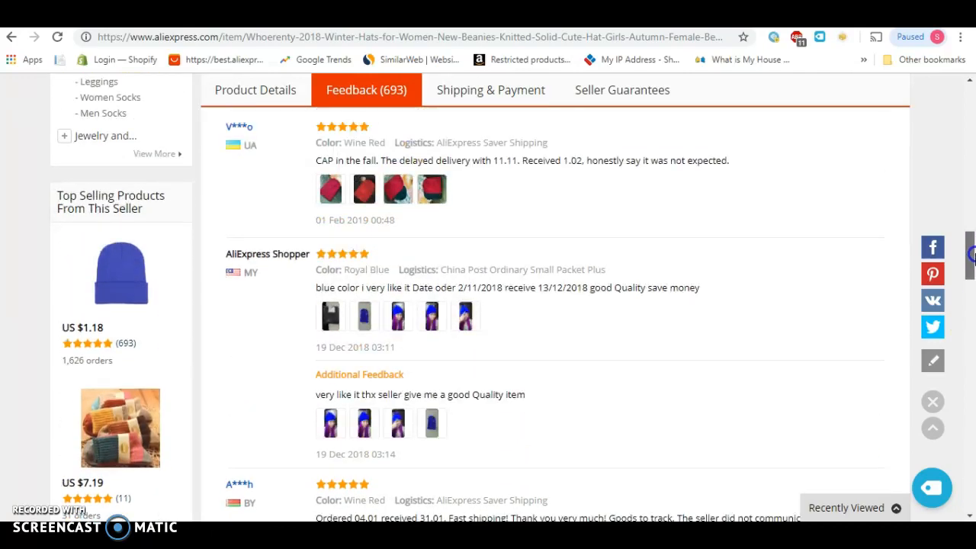
scroll("up", 3)
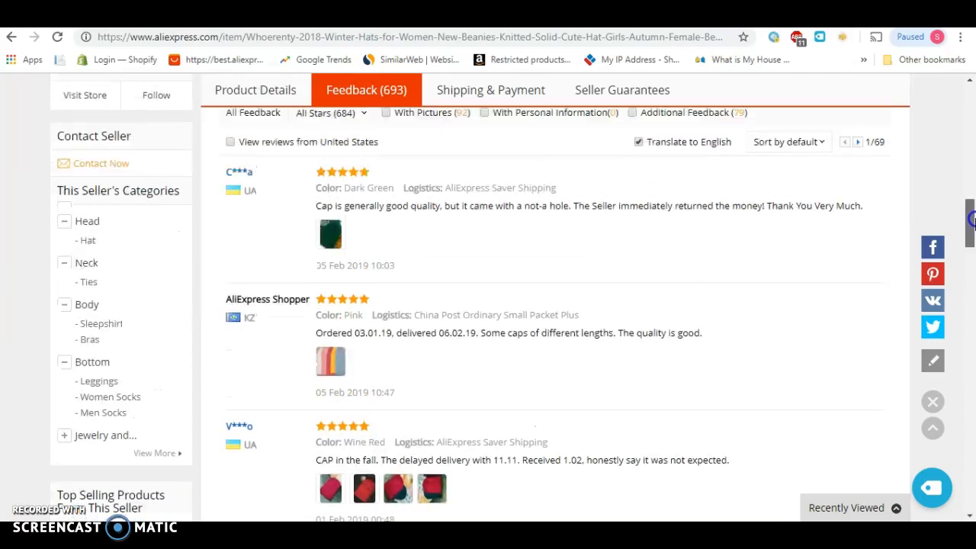
scroll("down", 3)
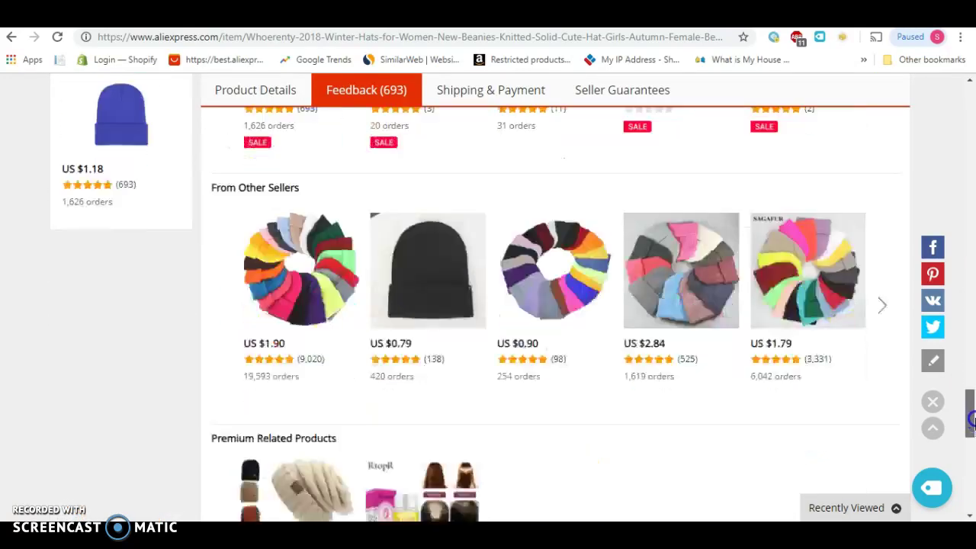
scroll("down", 3)
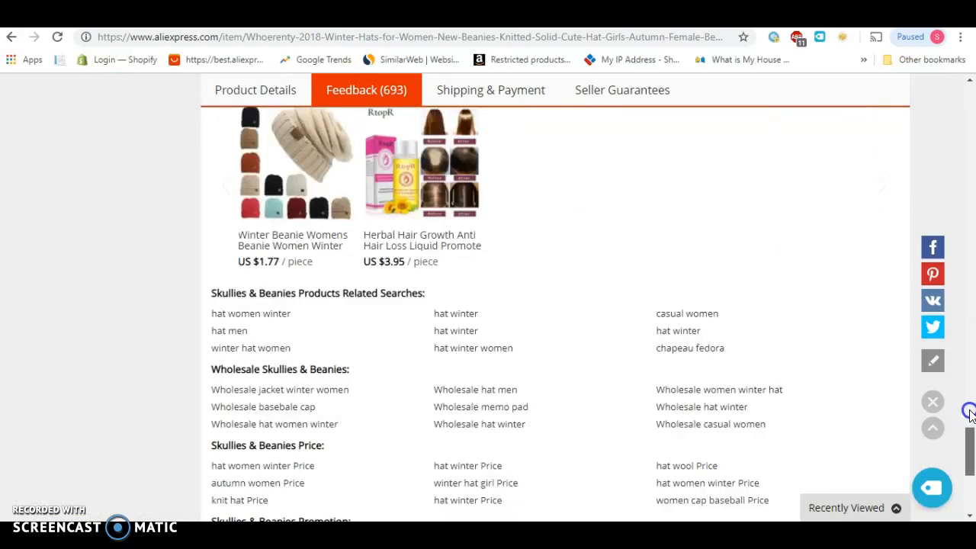
scroll("down", 3)
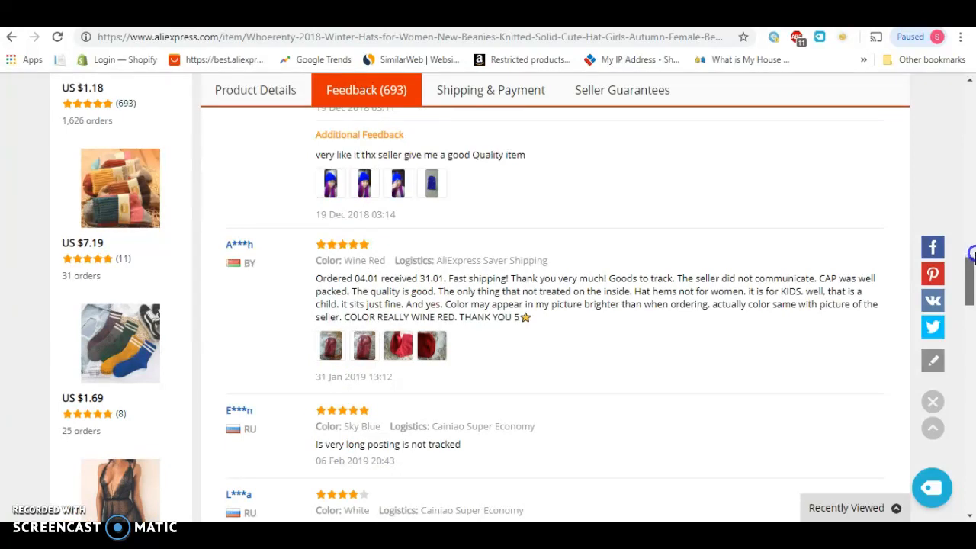
scroll("up", 3)
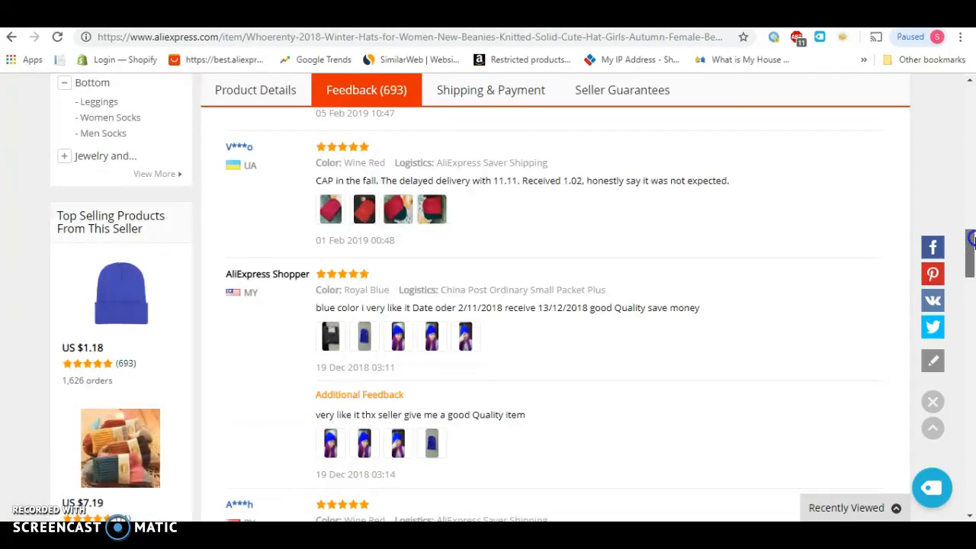
scroll("up", 3)
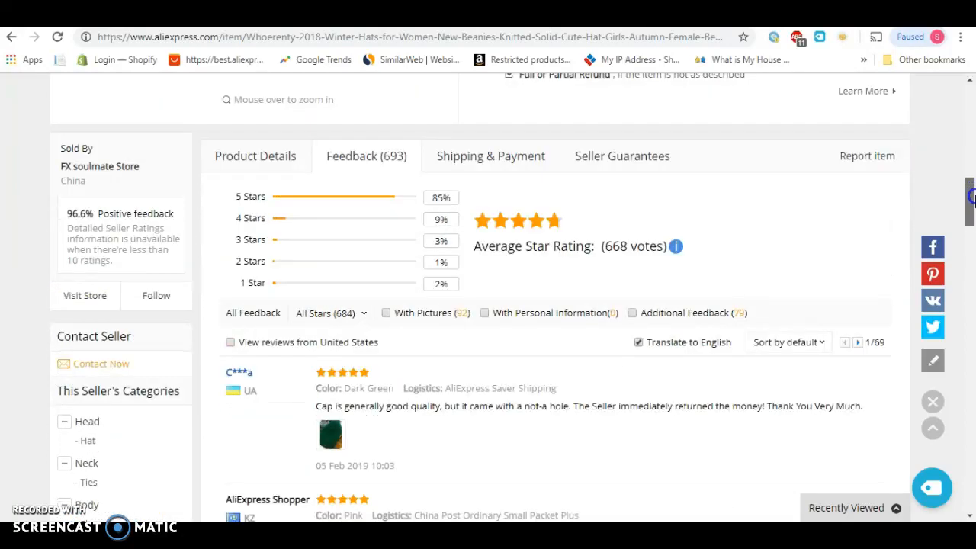
scroll("down", 3)
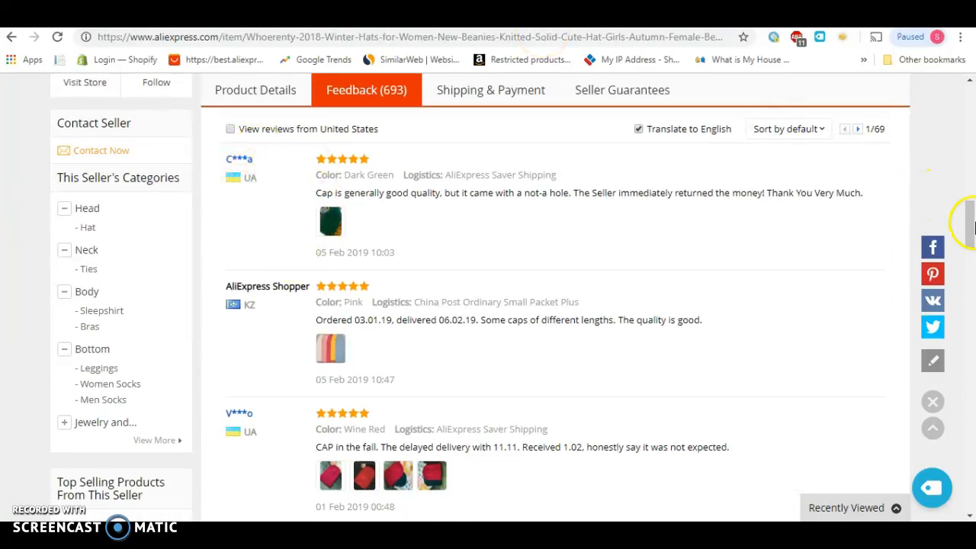
scroll("down", 3)
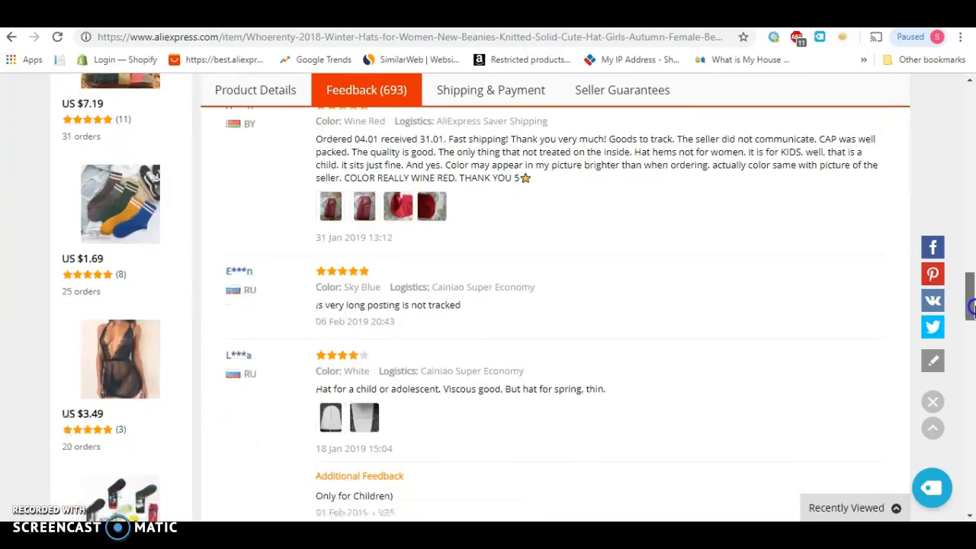
scroll("down", 3)
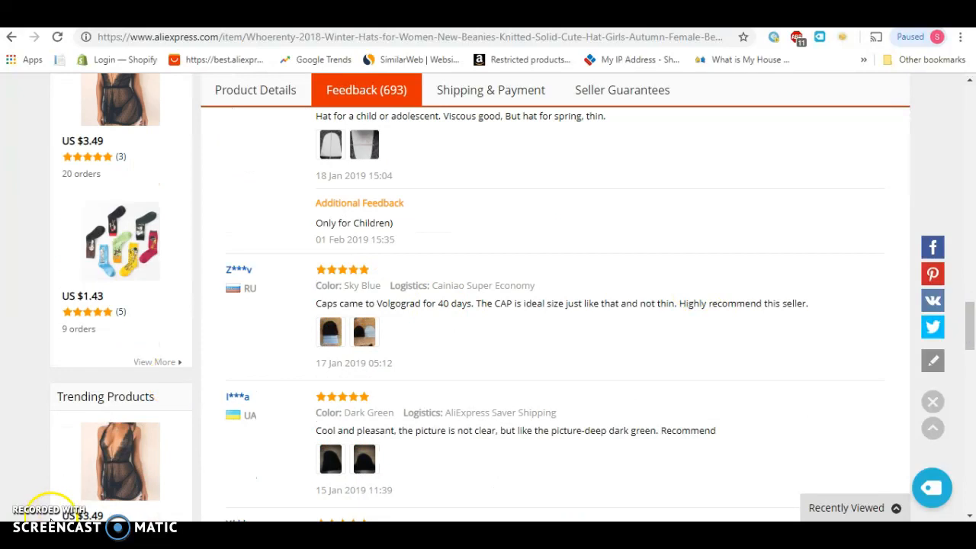